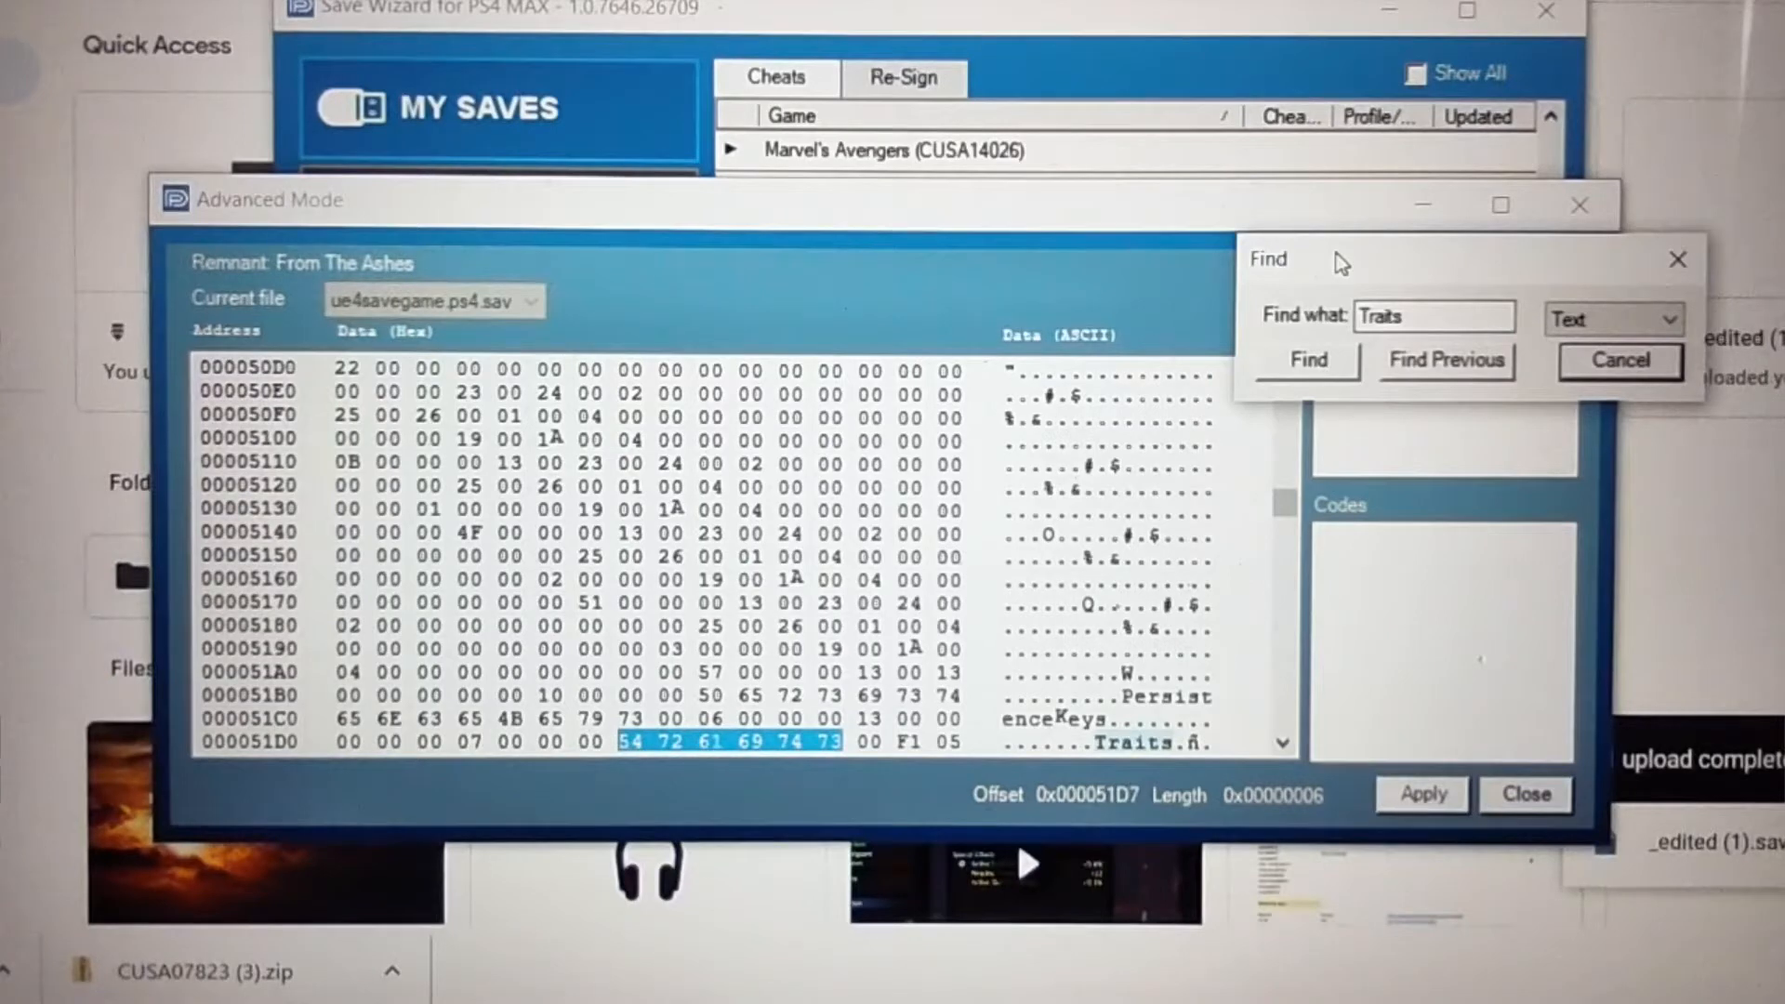
pyautogui.moveTo(848, 617)
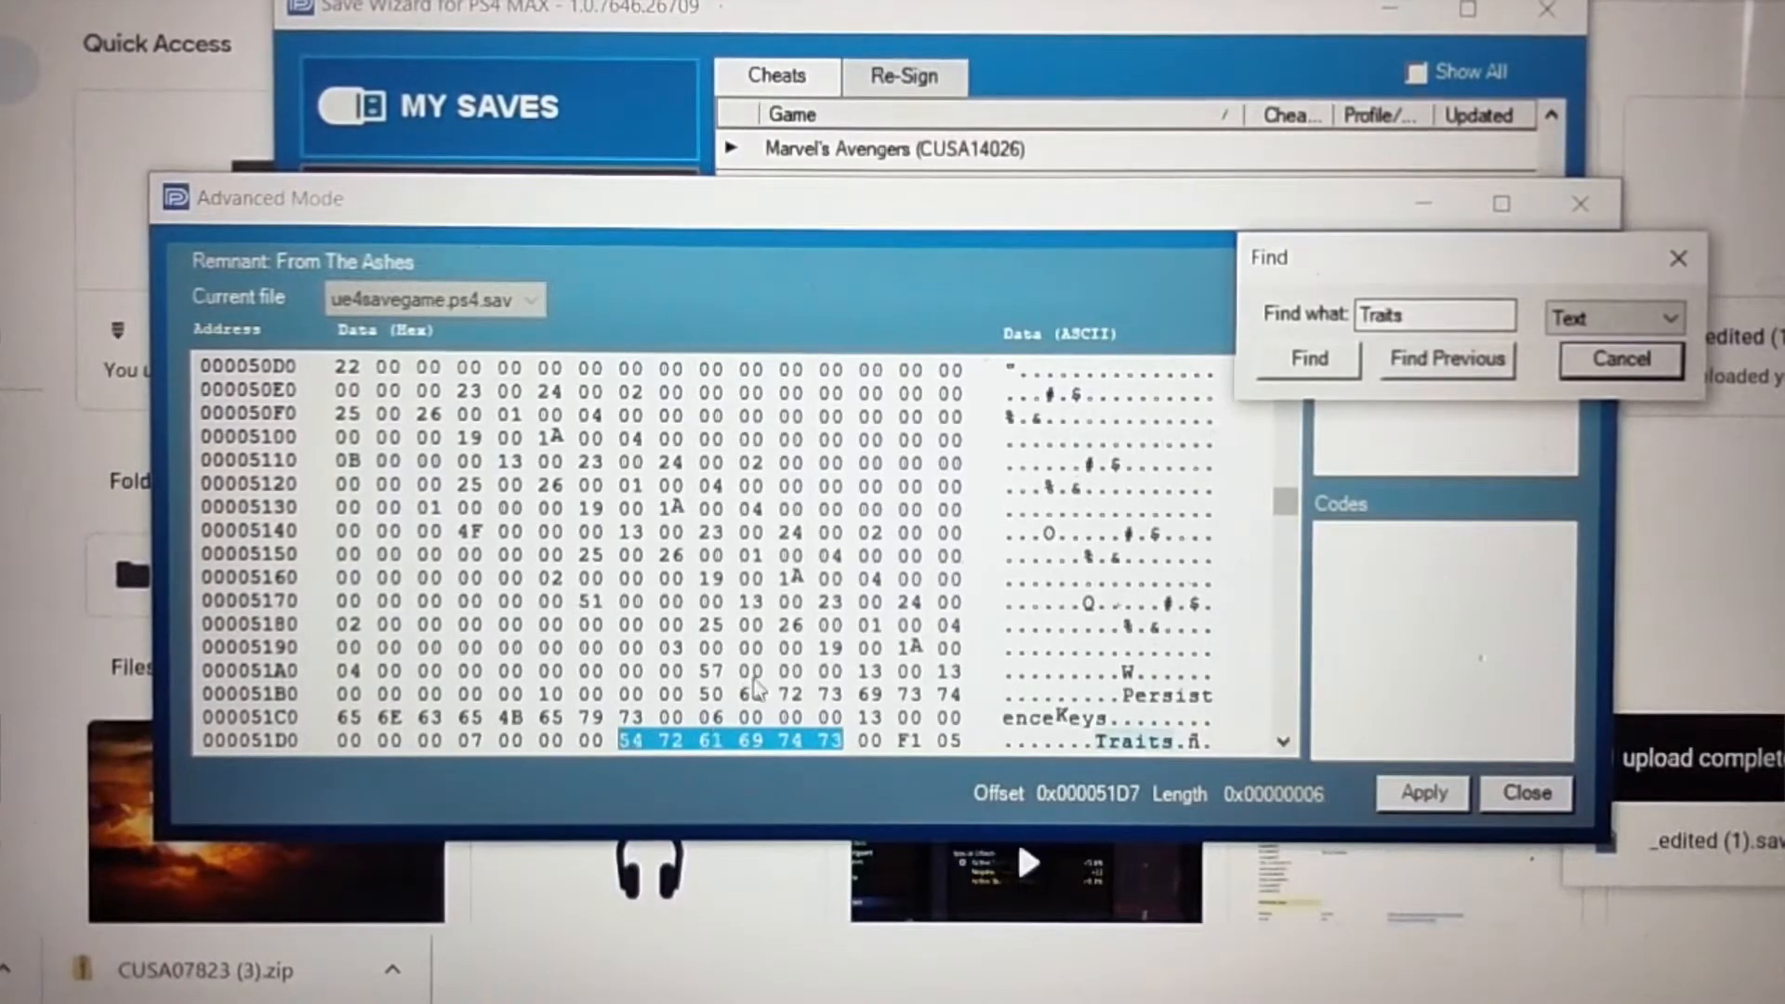
pyautogui.moveTo(859, 647)
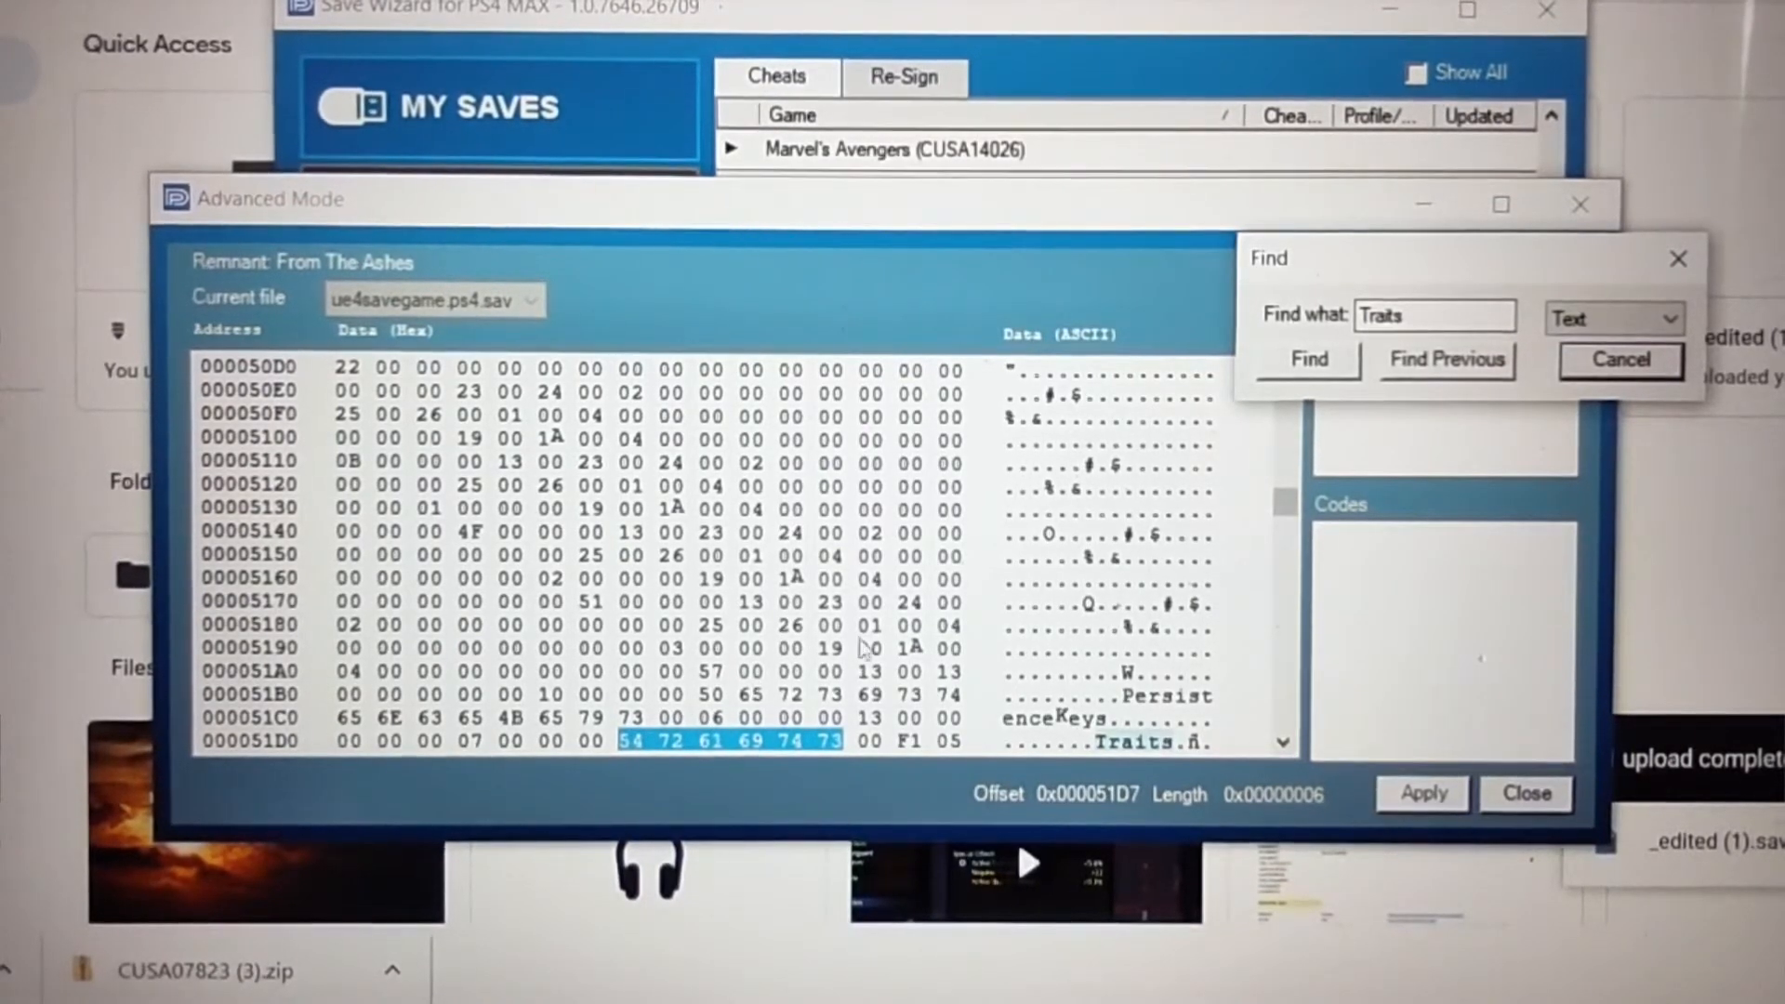
pyautogui.moveTo(1286, 742)
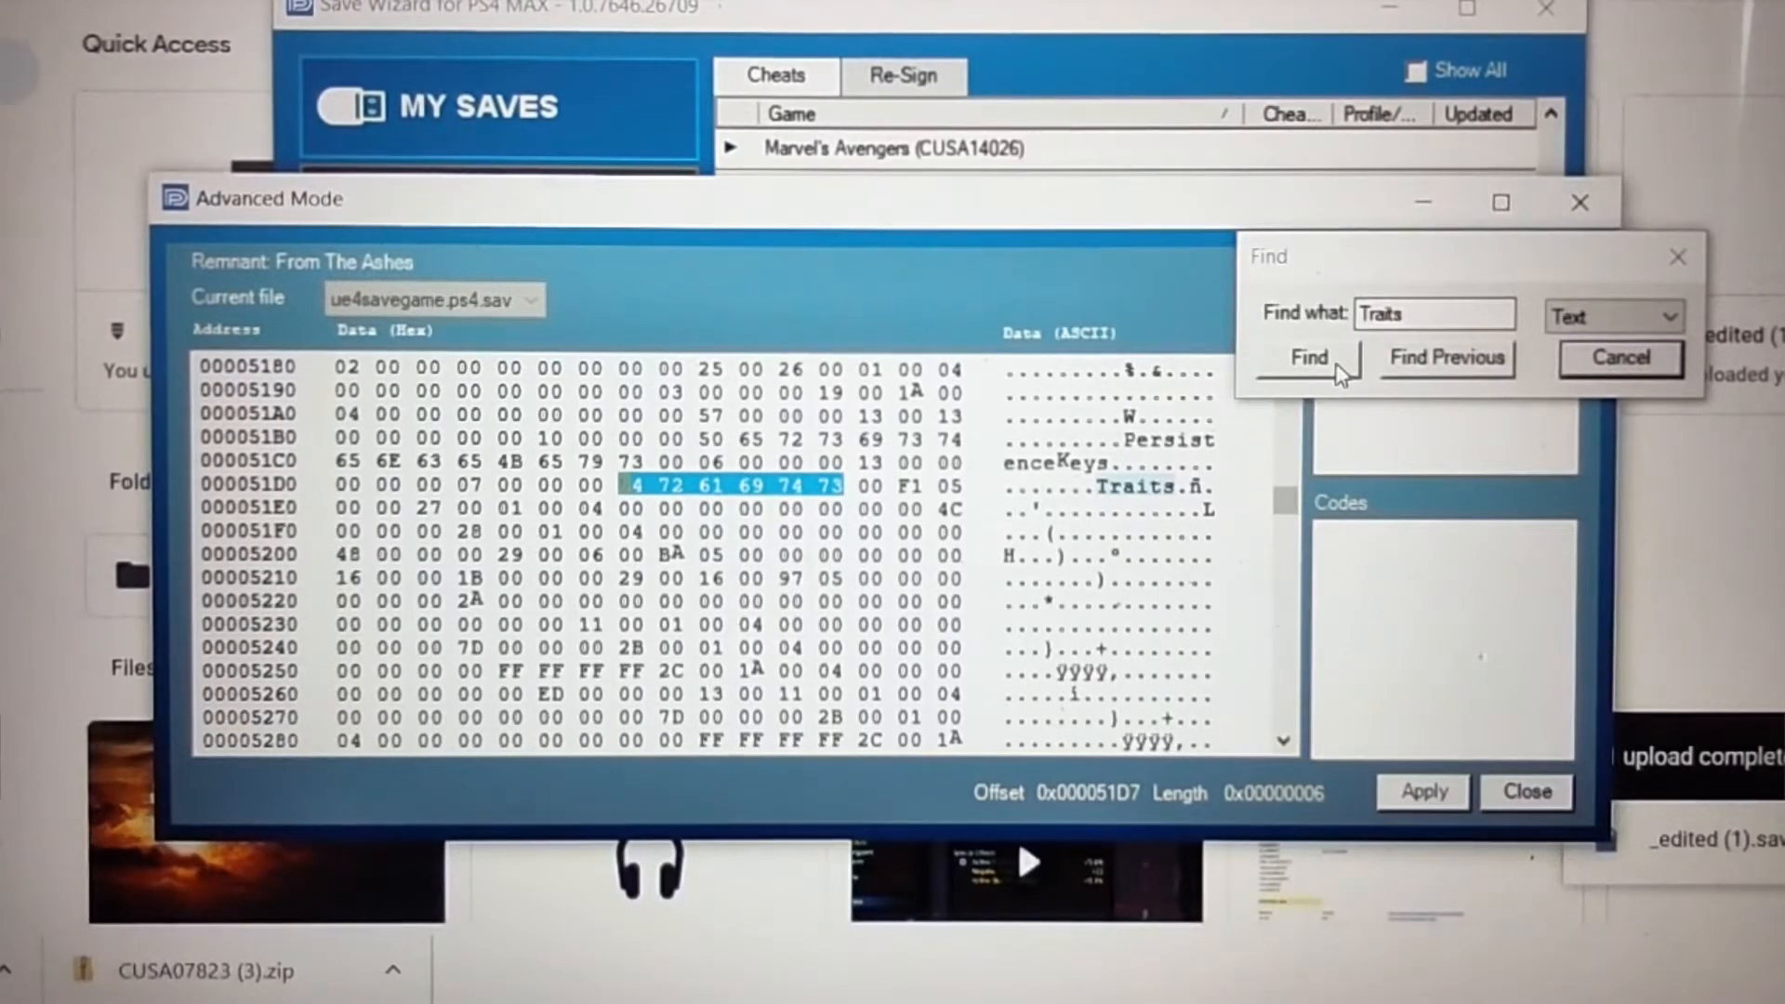
# - Step through Traits matches past the item paths to the PersistenceKeys Traits entry at 0xD40D
pyautogui.click(1307, 357)
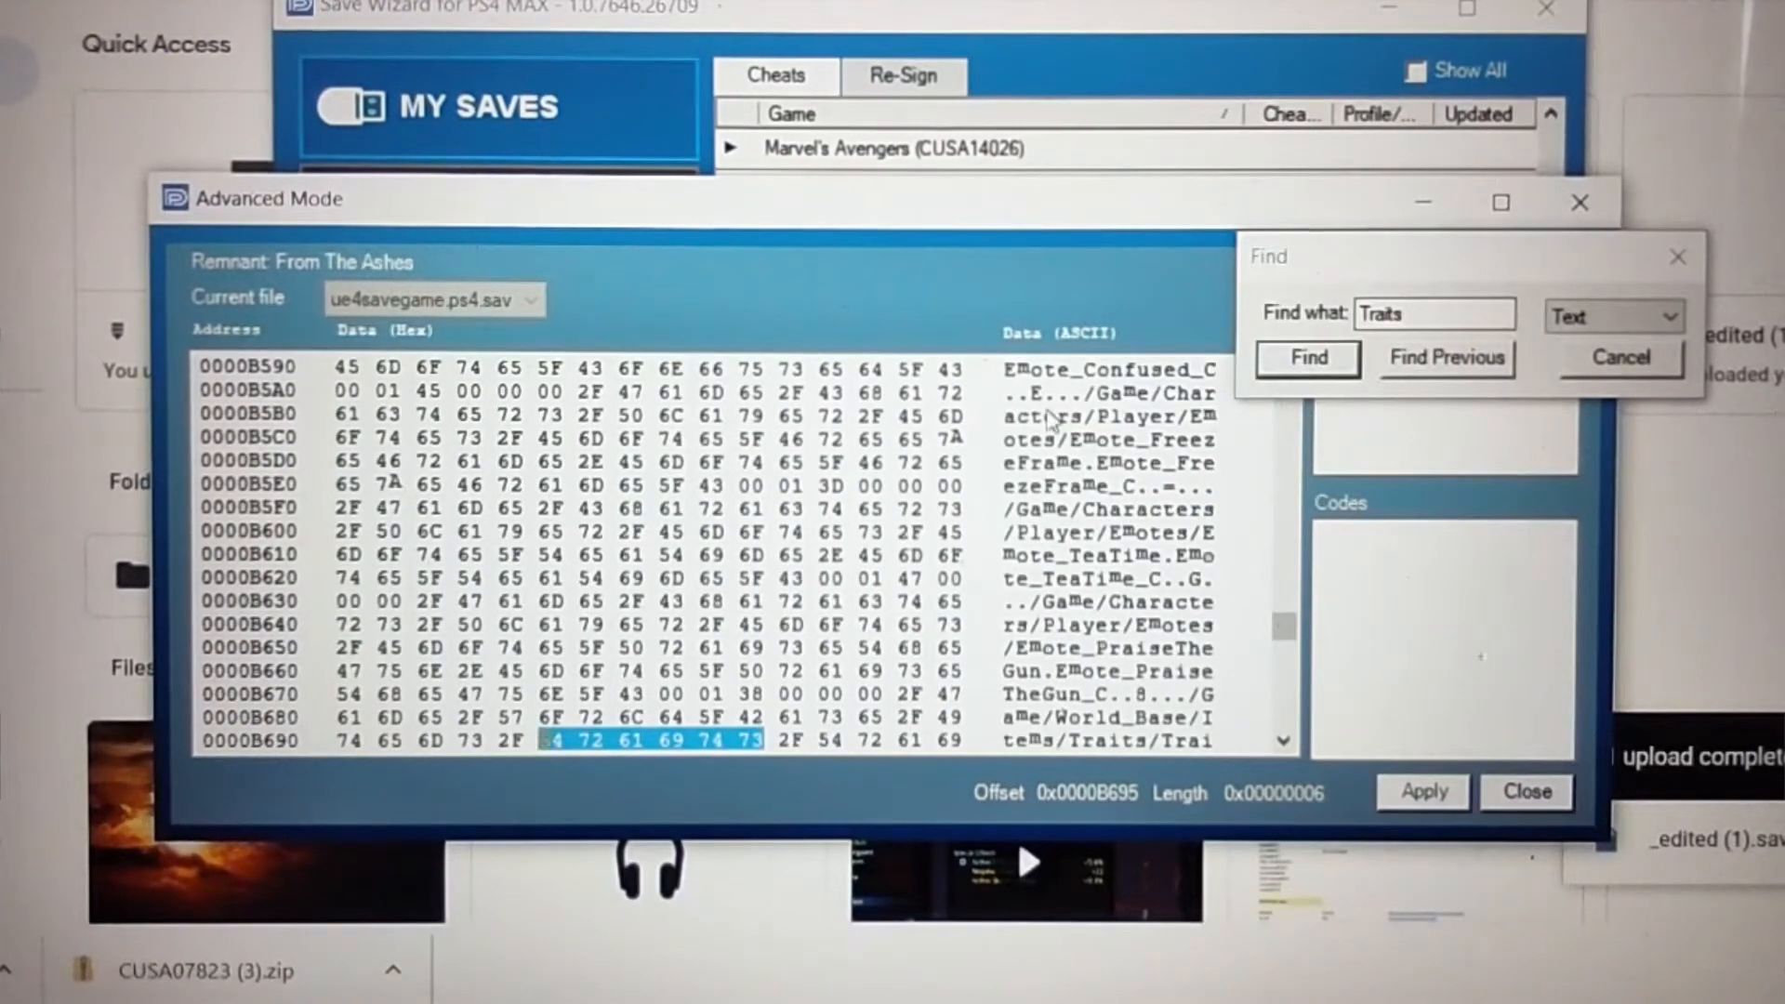
pyautogui.moveTo(557, 433)
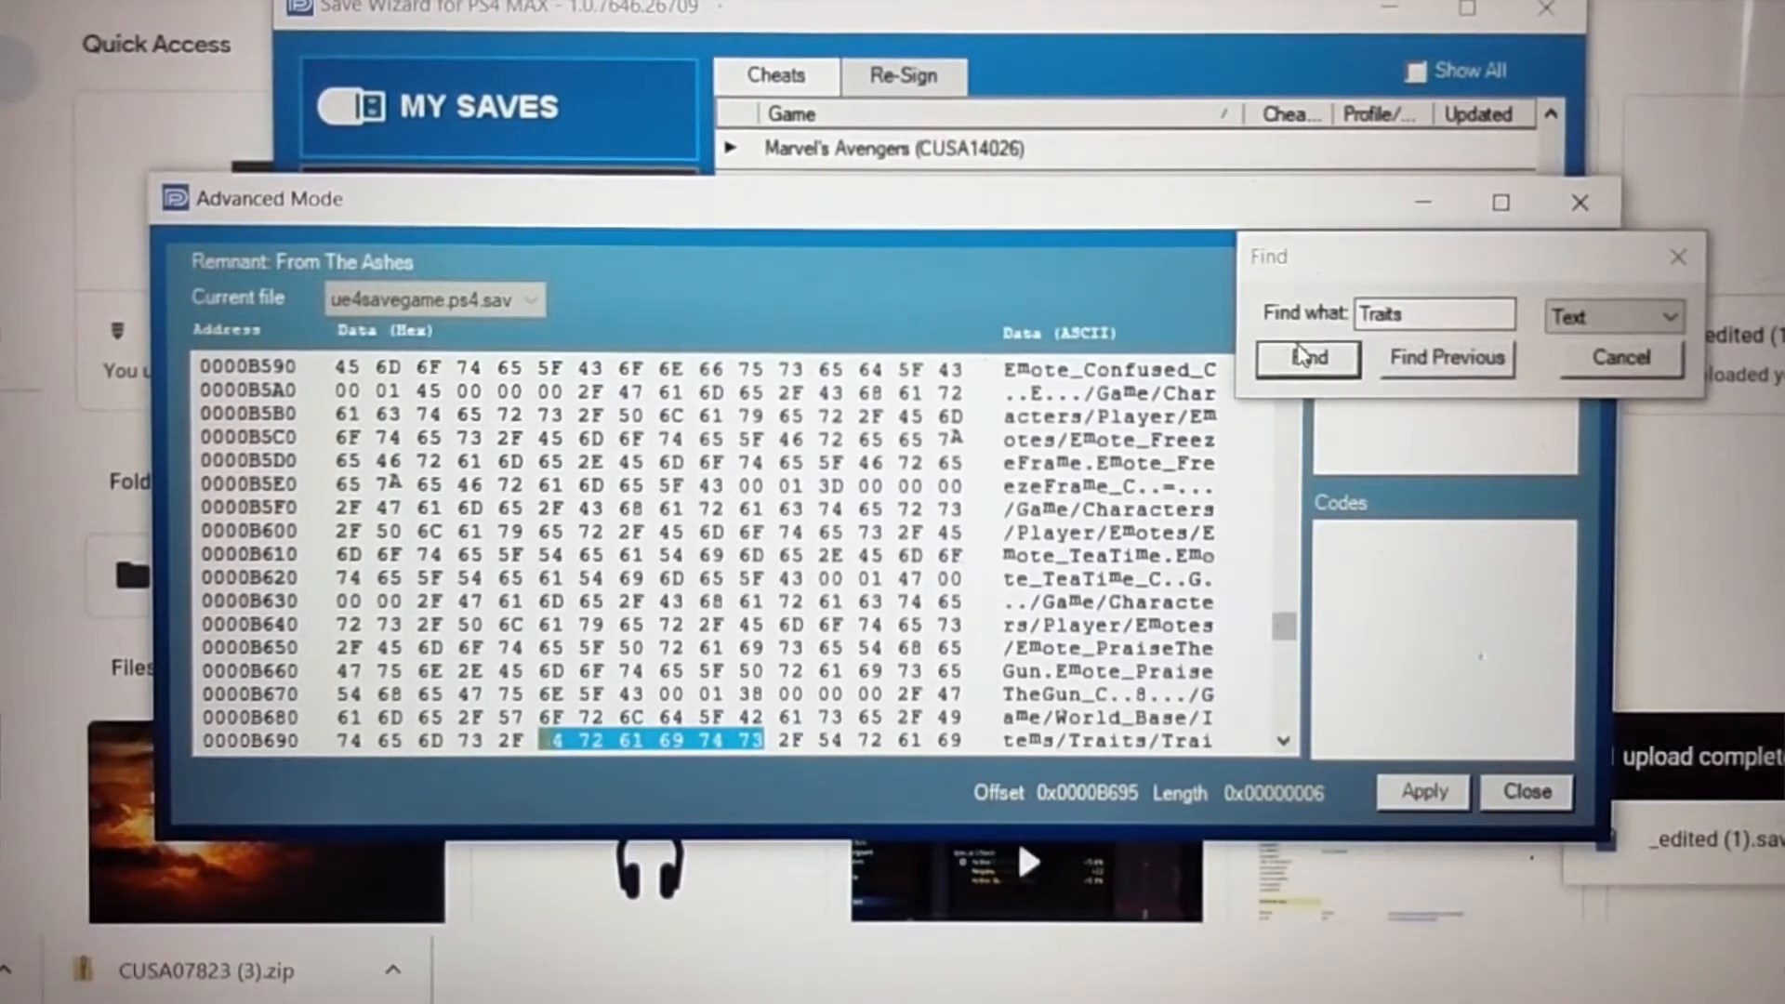
pyautogui.click(1307, 357)
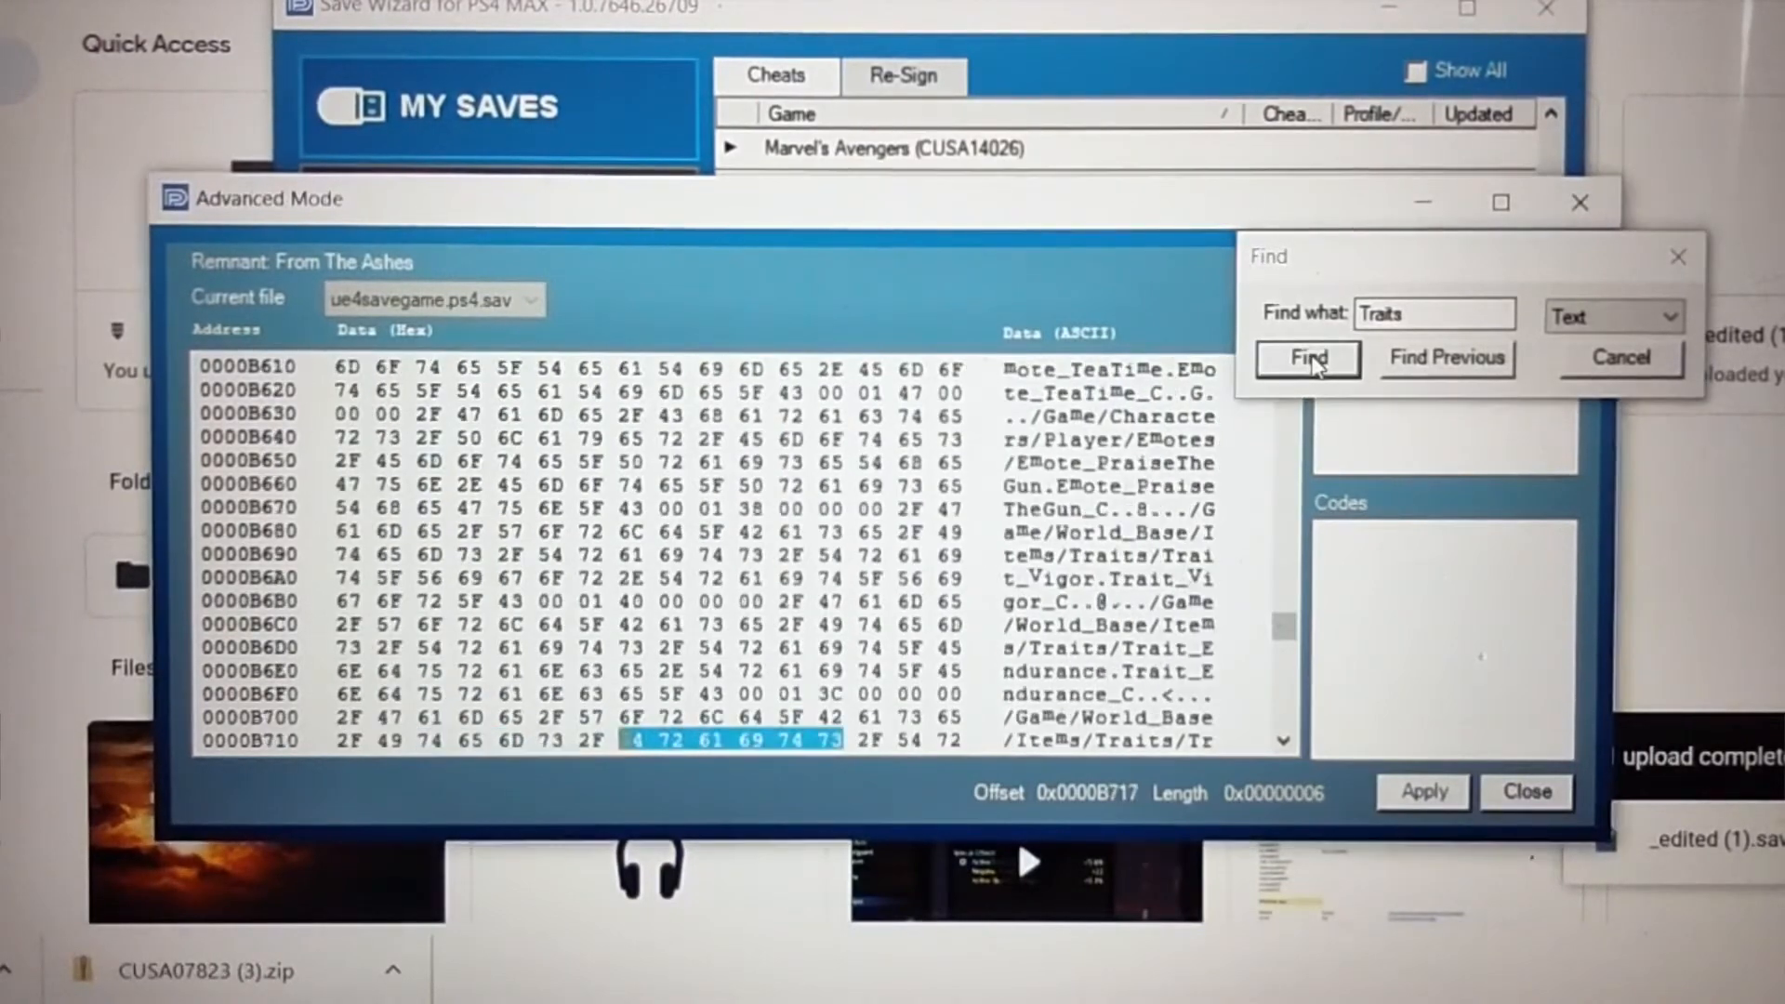
pyautogui.click(1307, 357)
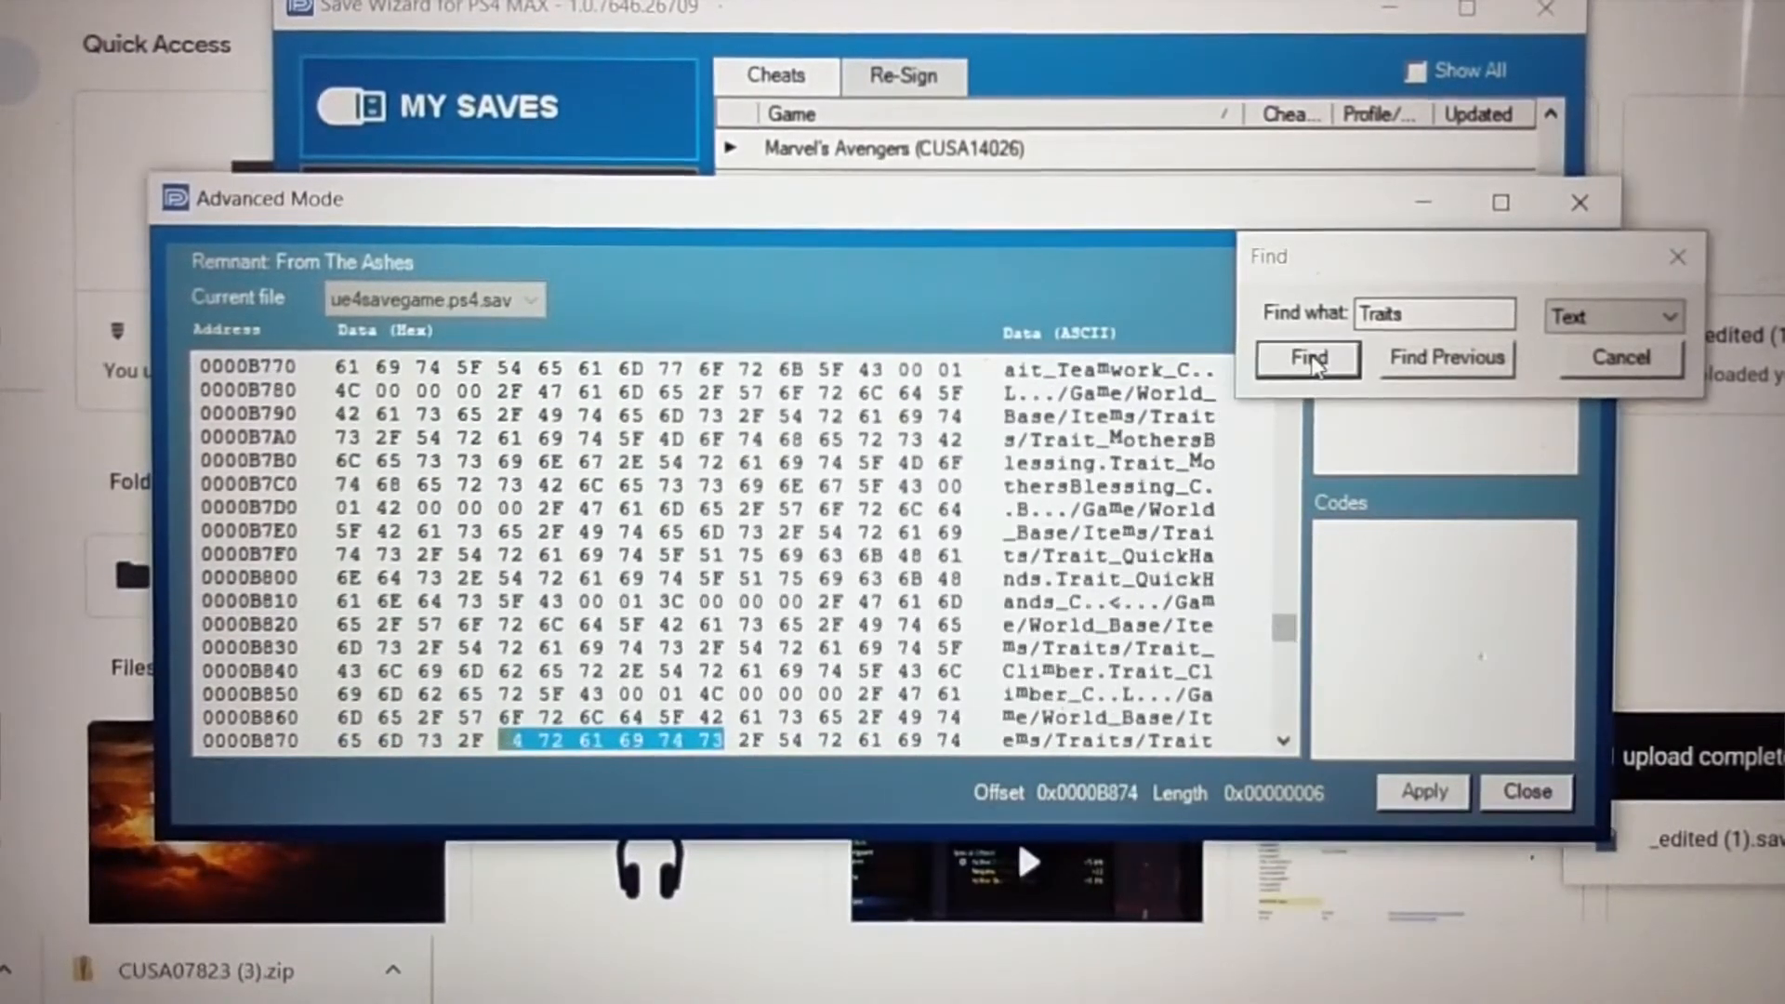
pyautogui.click(1307, 357)
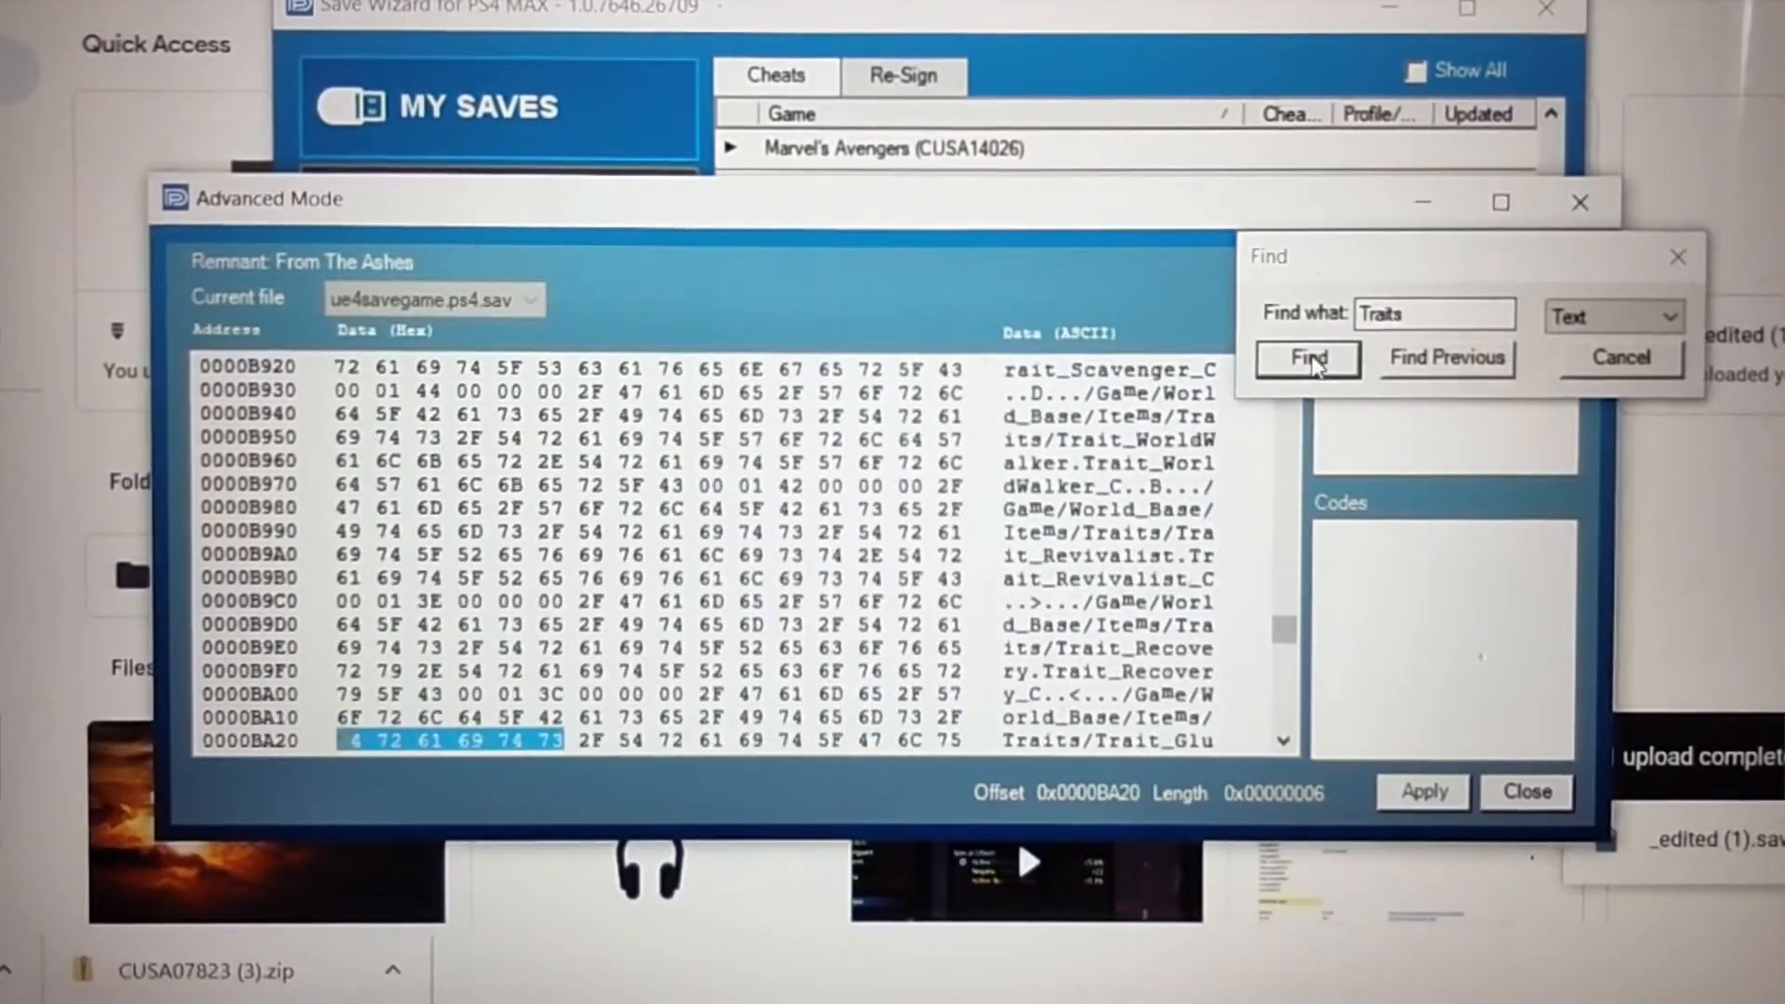
pyautogui.click(1307, 357)
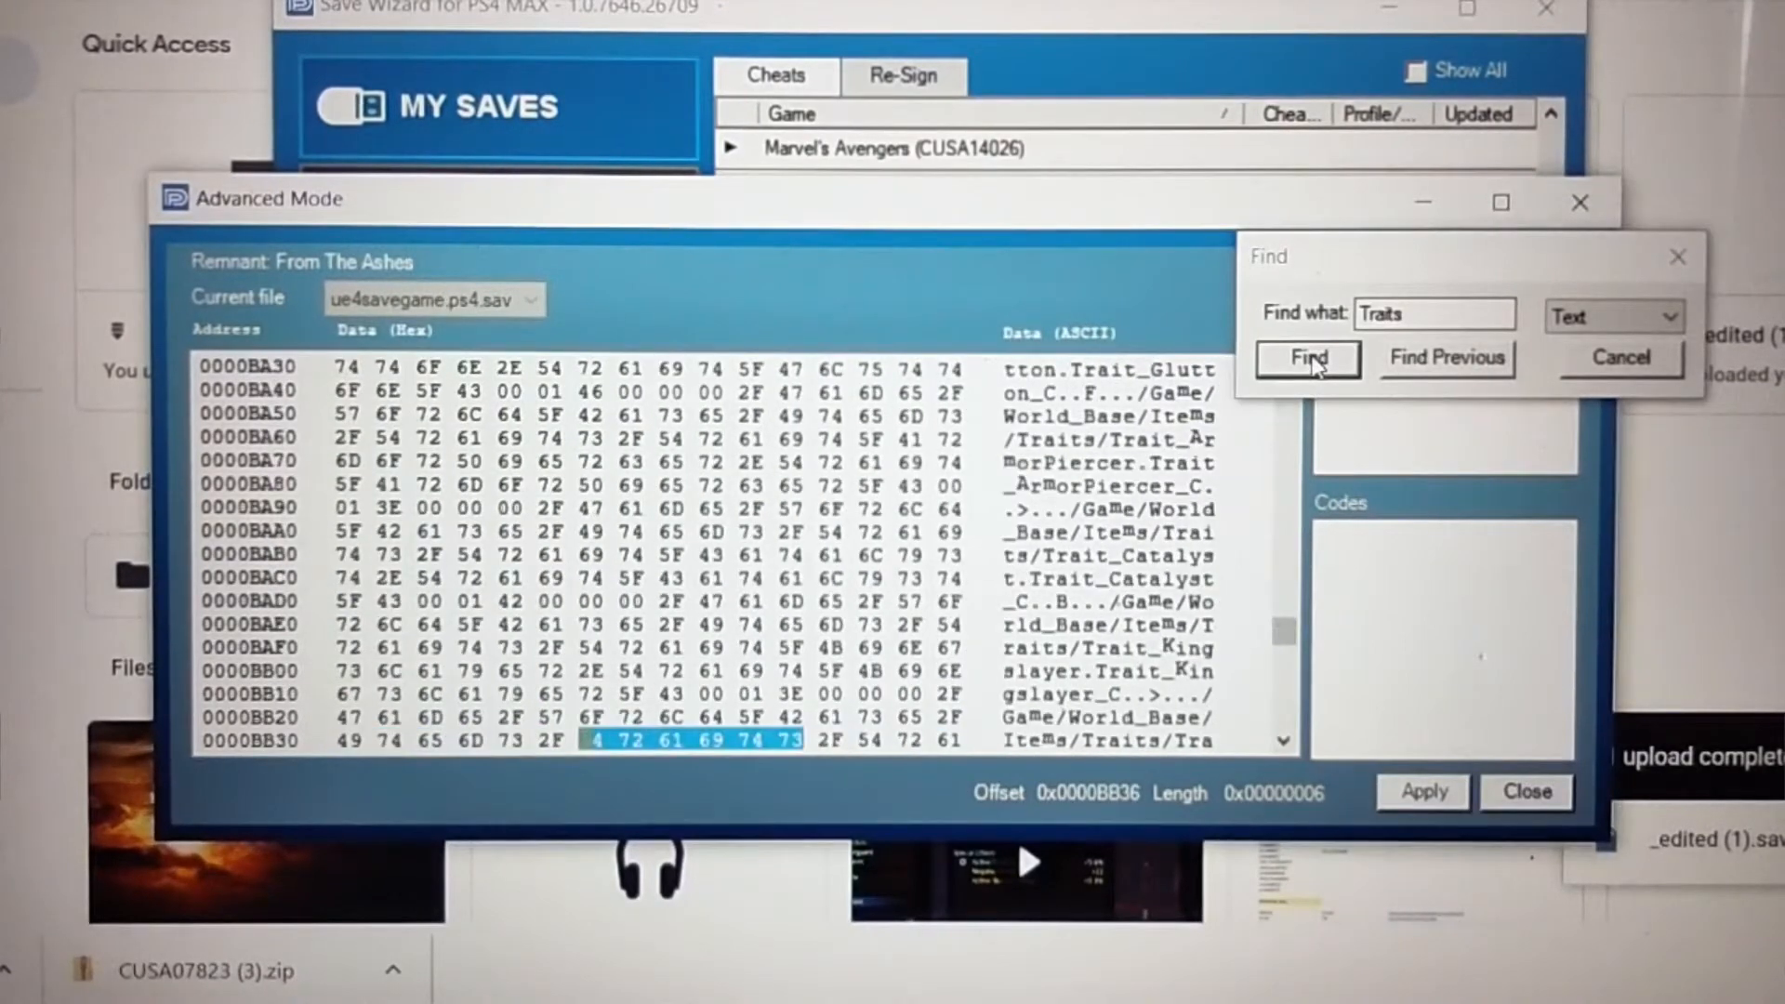
pyautogui.click(1307, 357)
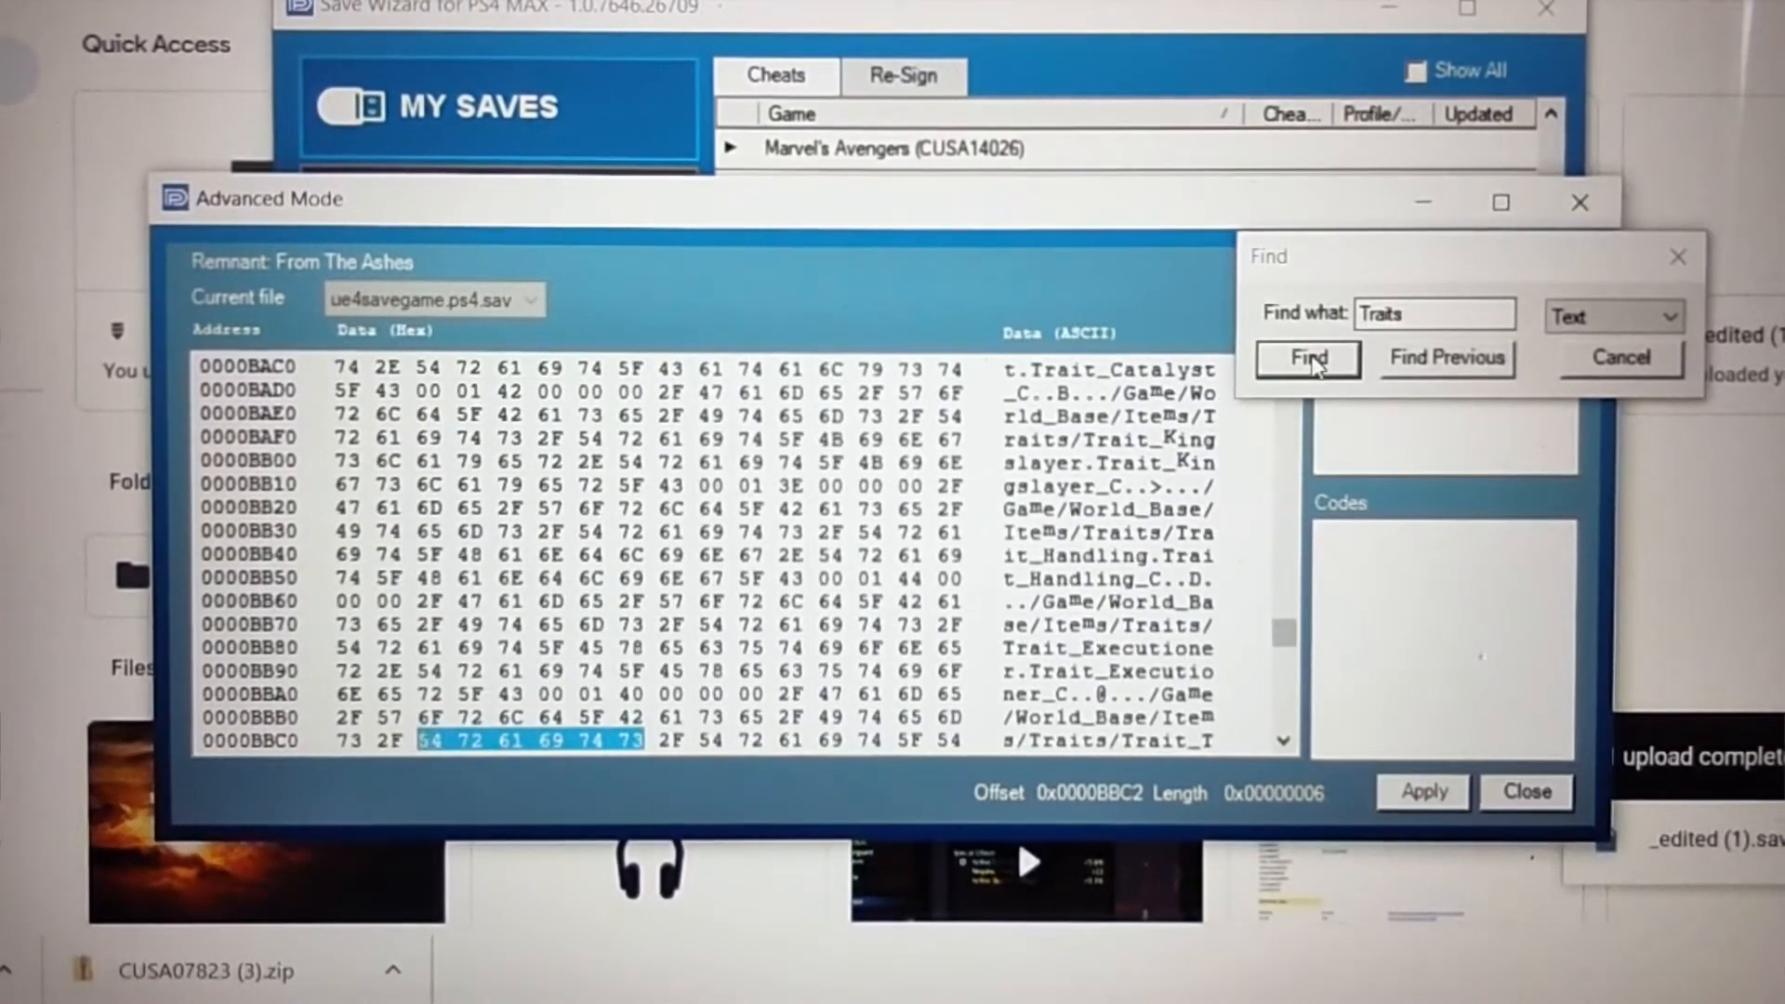
pyautogui.click(1307, 357)
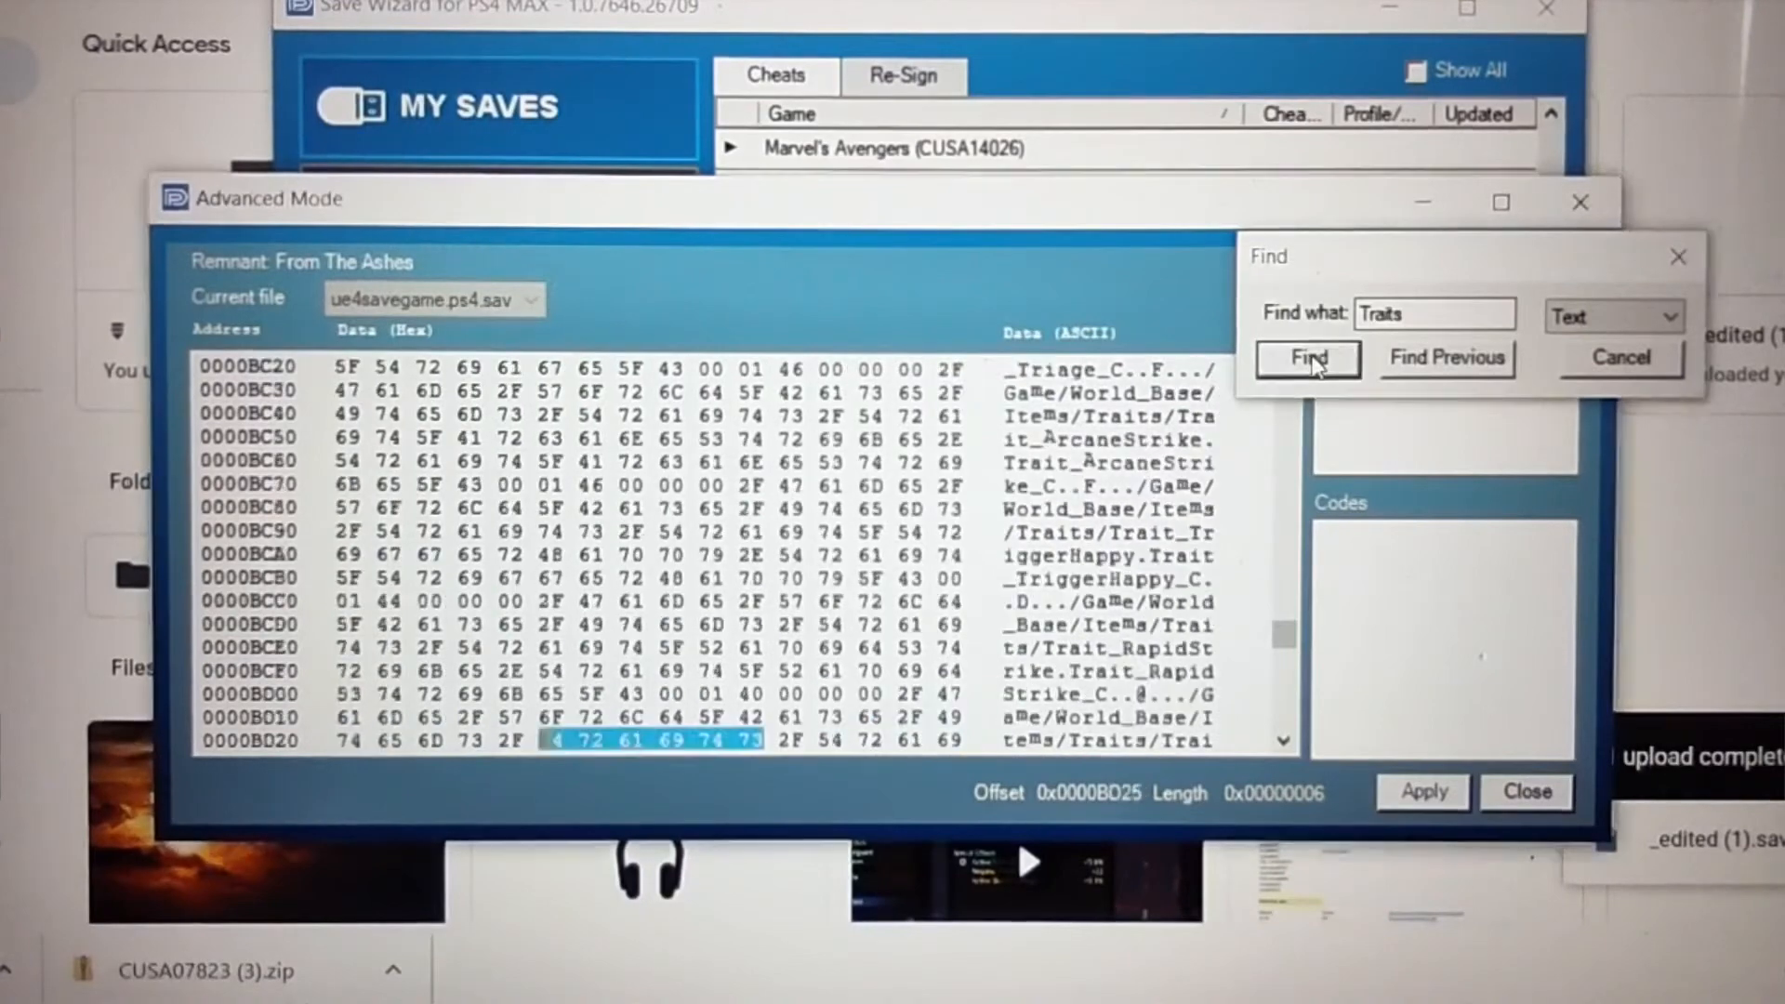
pyautogui.click(1307, 357)
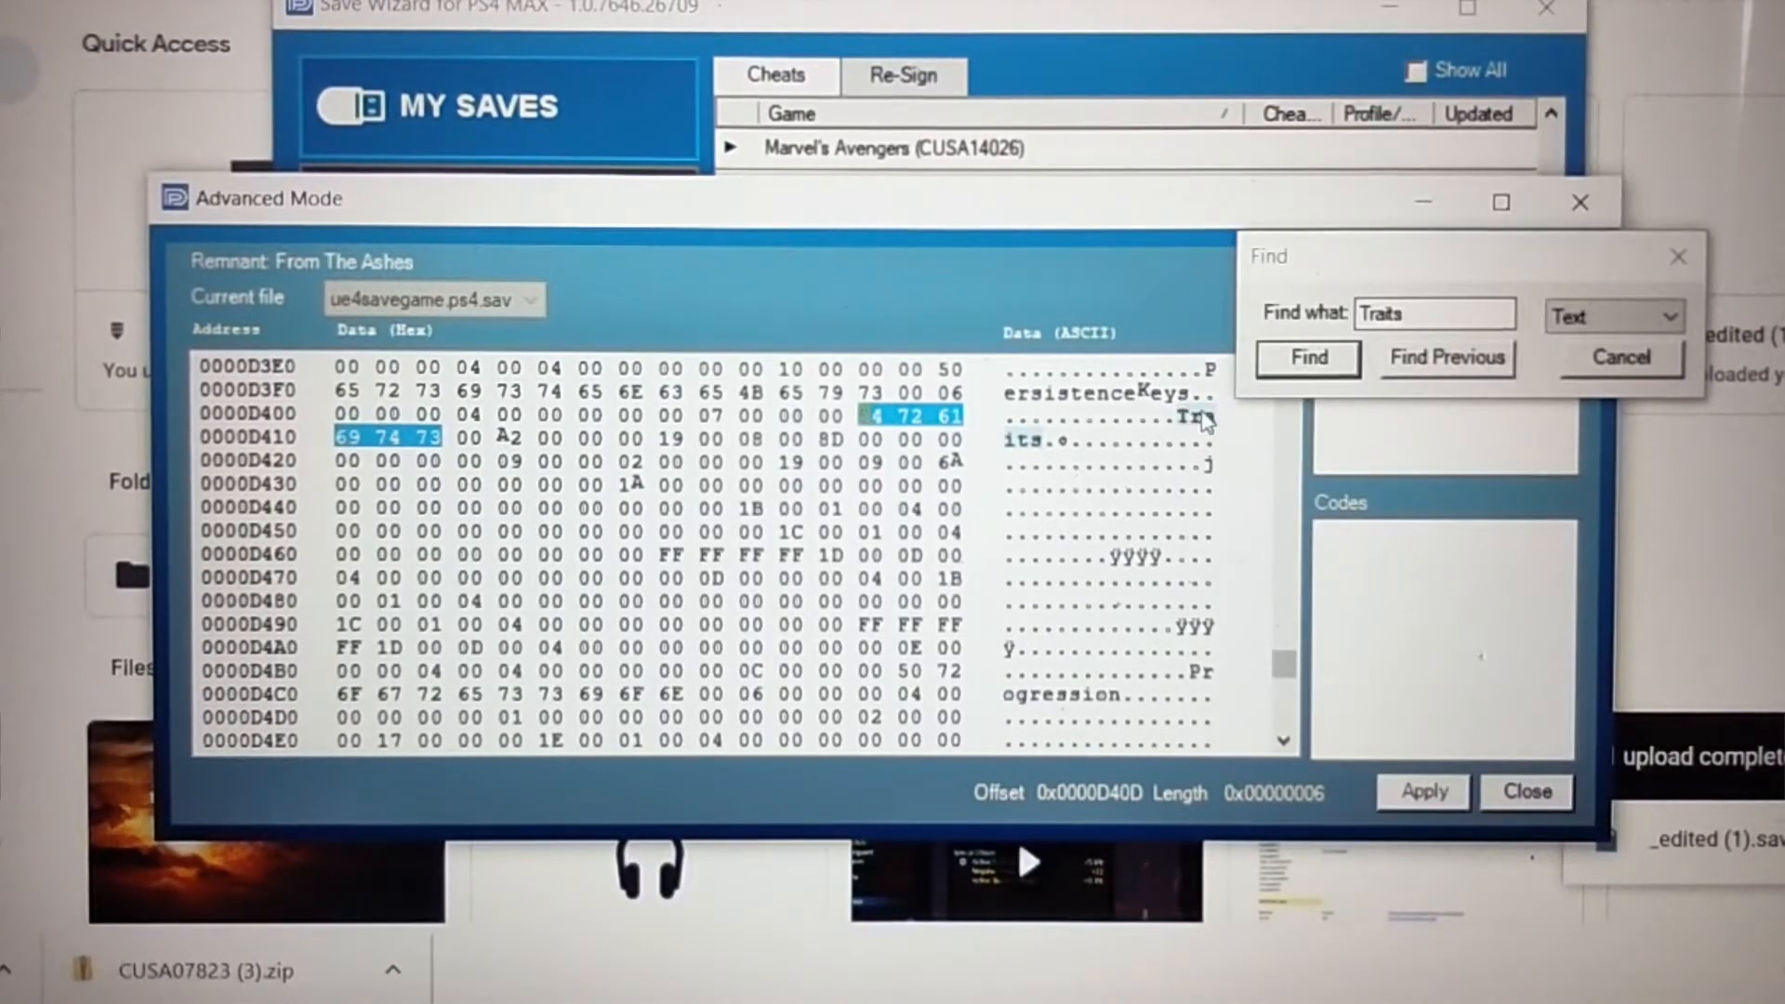
pyautogui.moveTo(1036, 450)
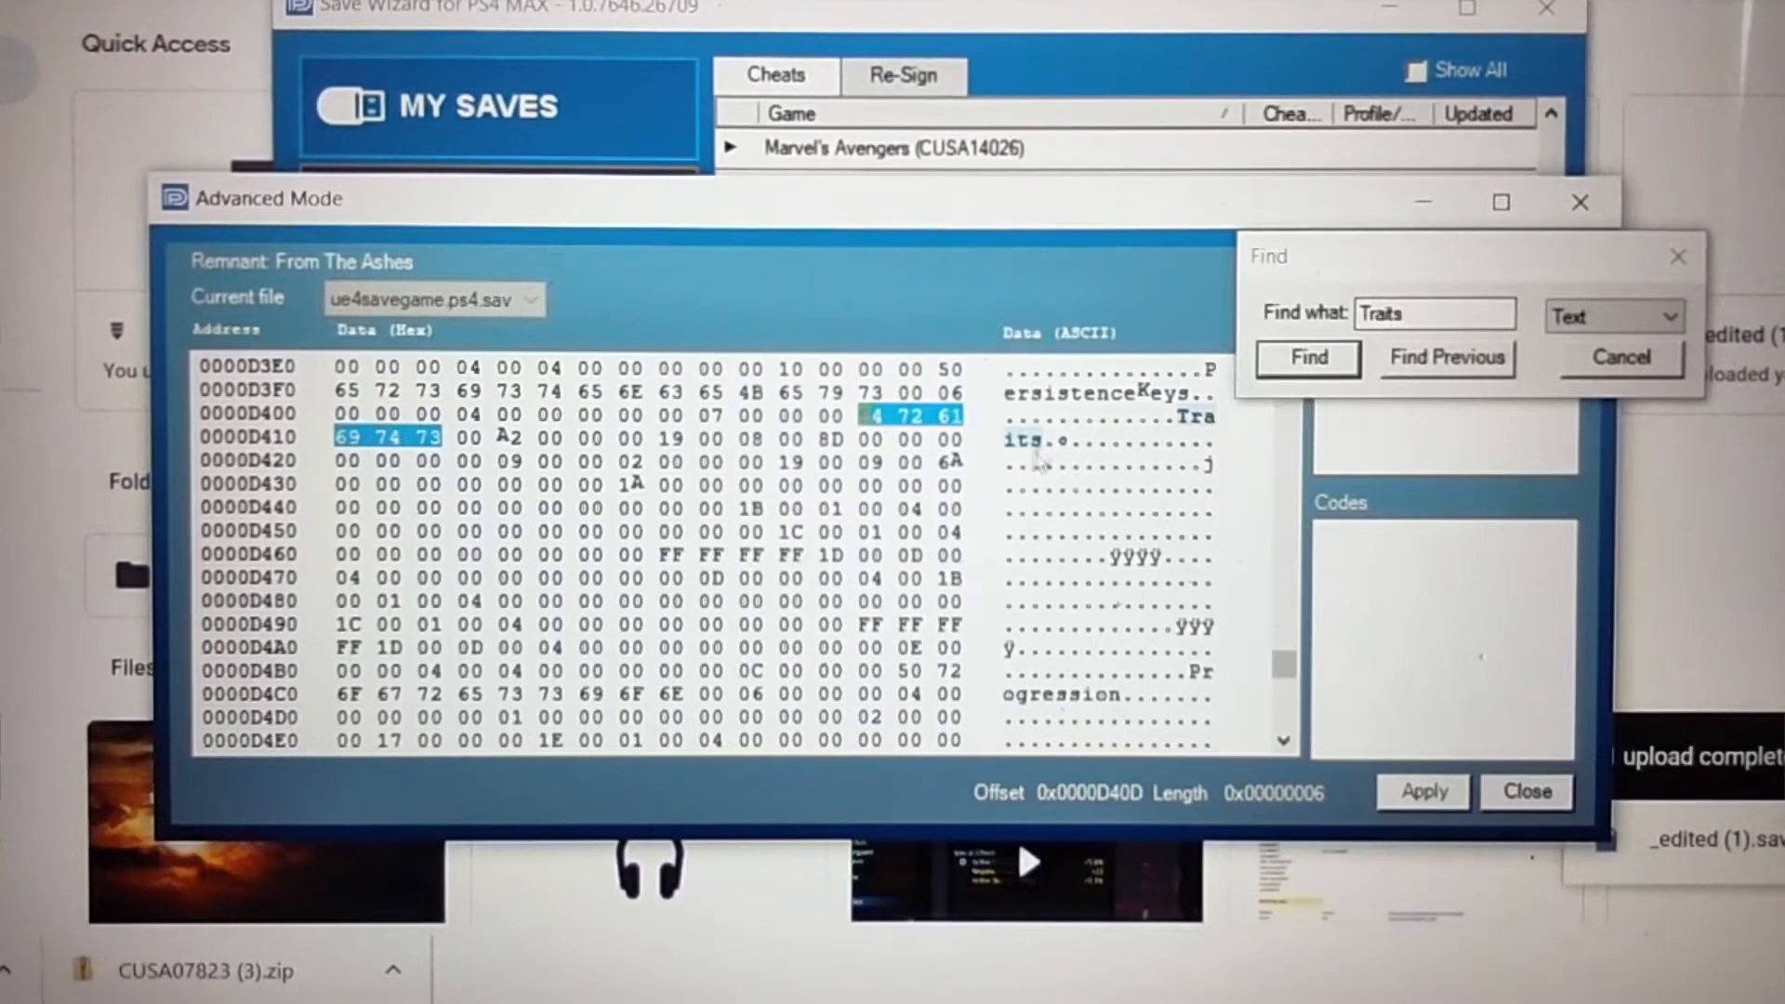
pyautogui.moveTo(1212, 376)
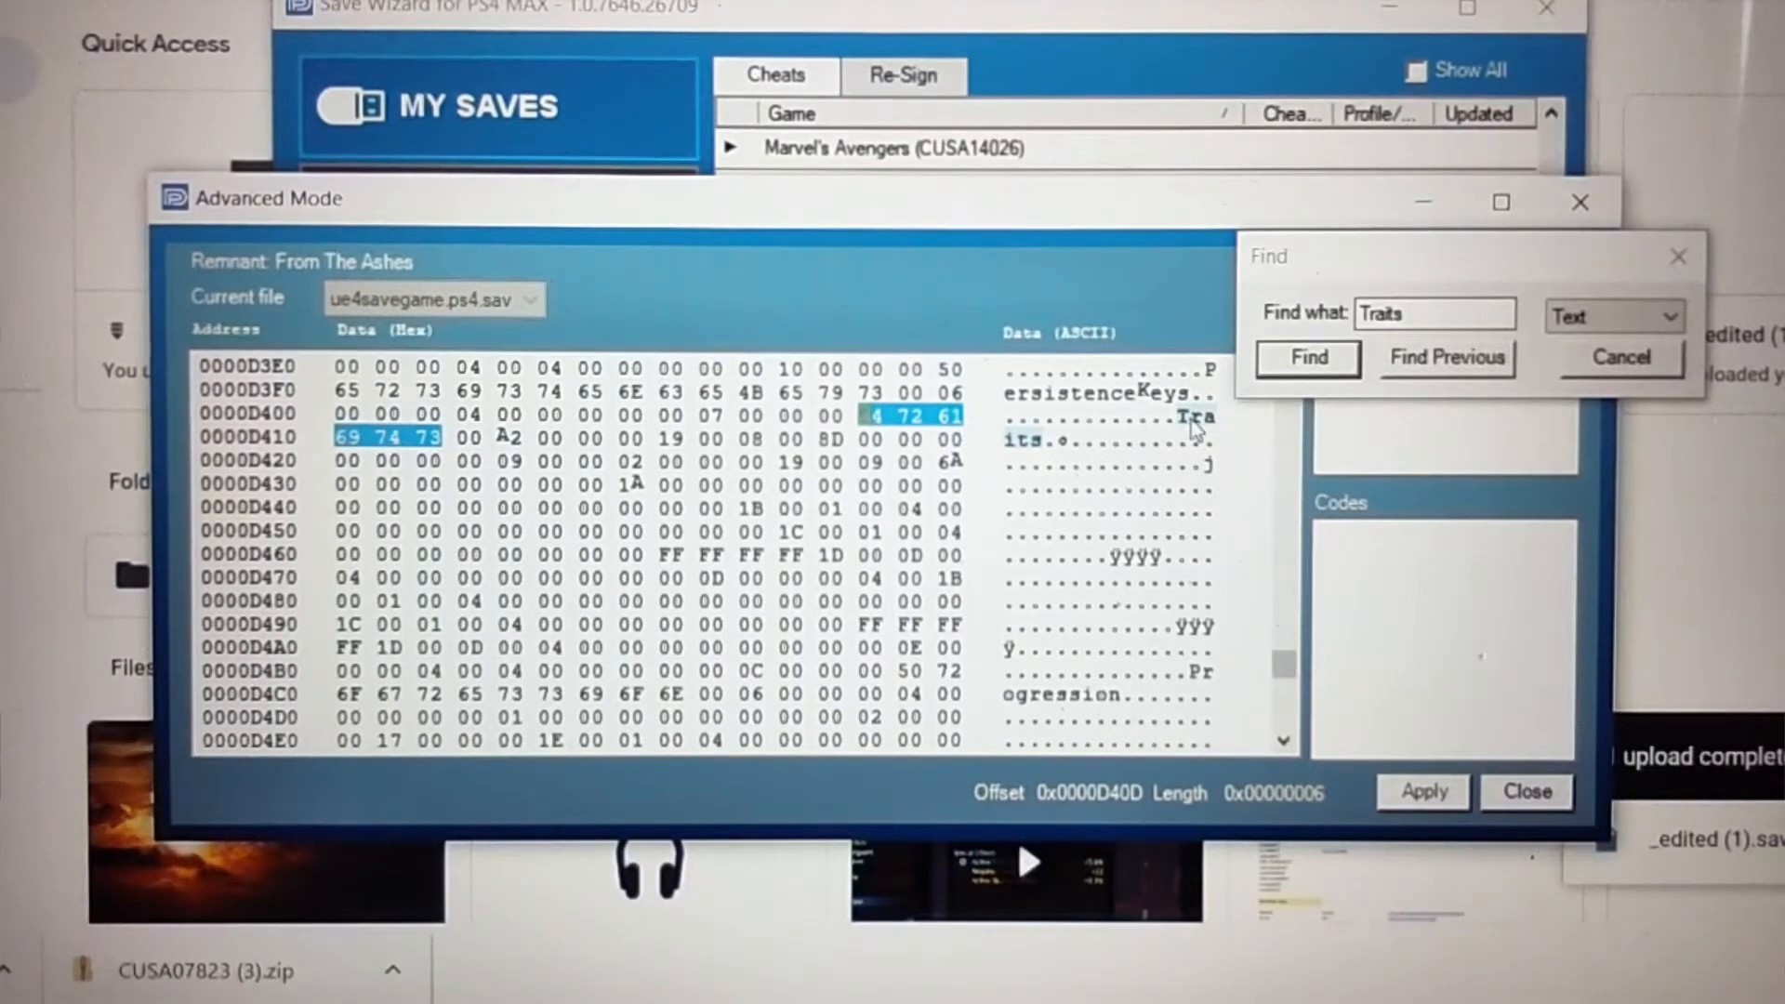
pyautogui.moveTo(815, 484)
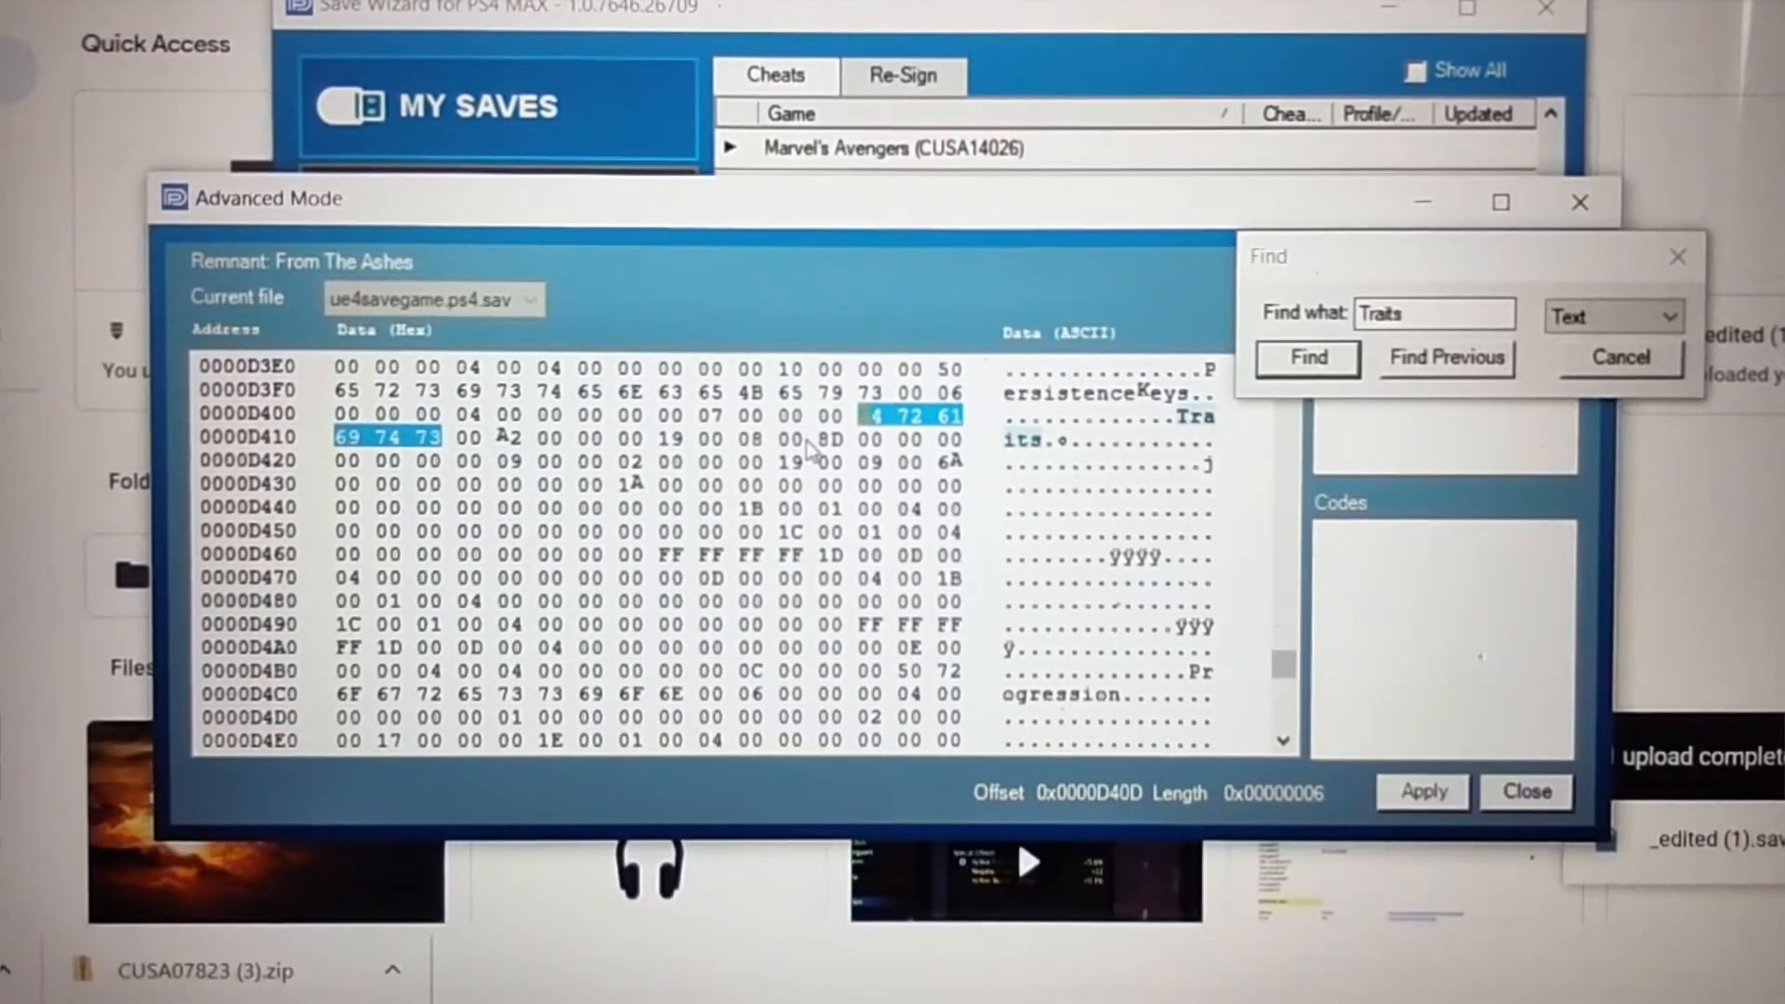
pyautogui.moveTo(688, 569)
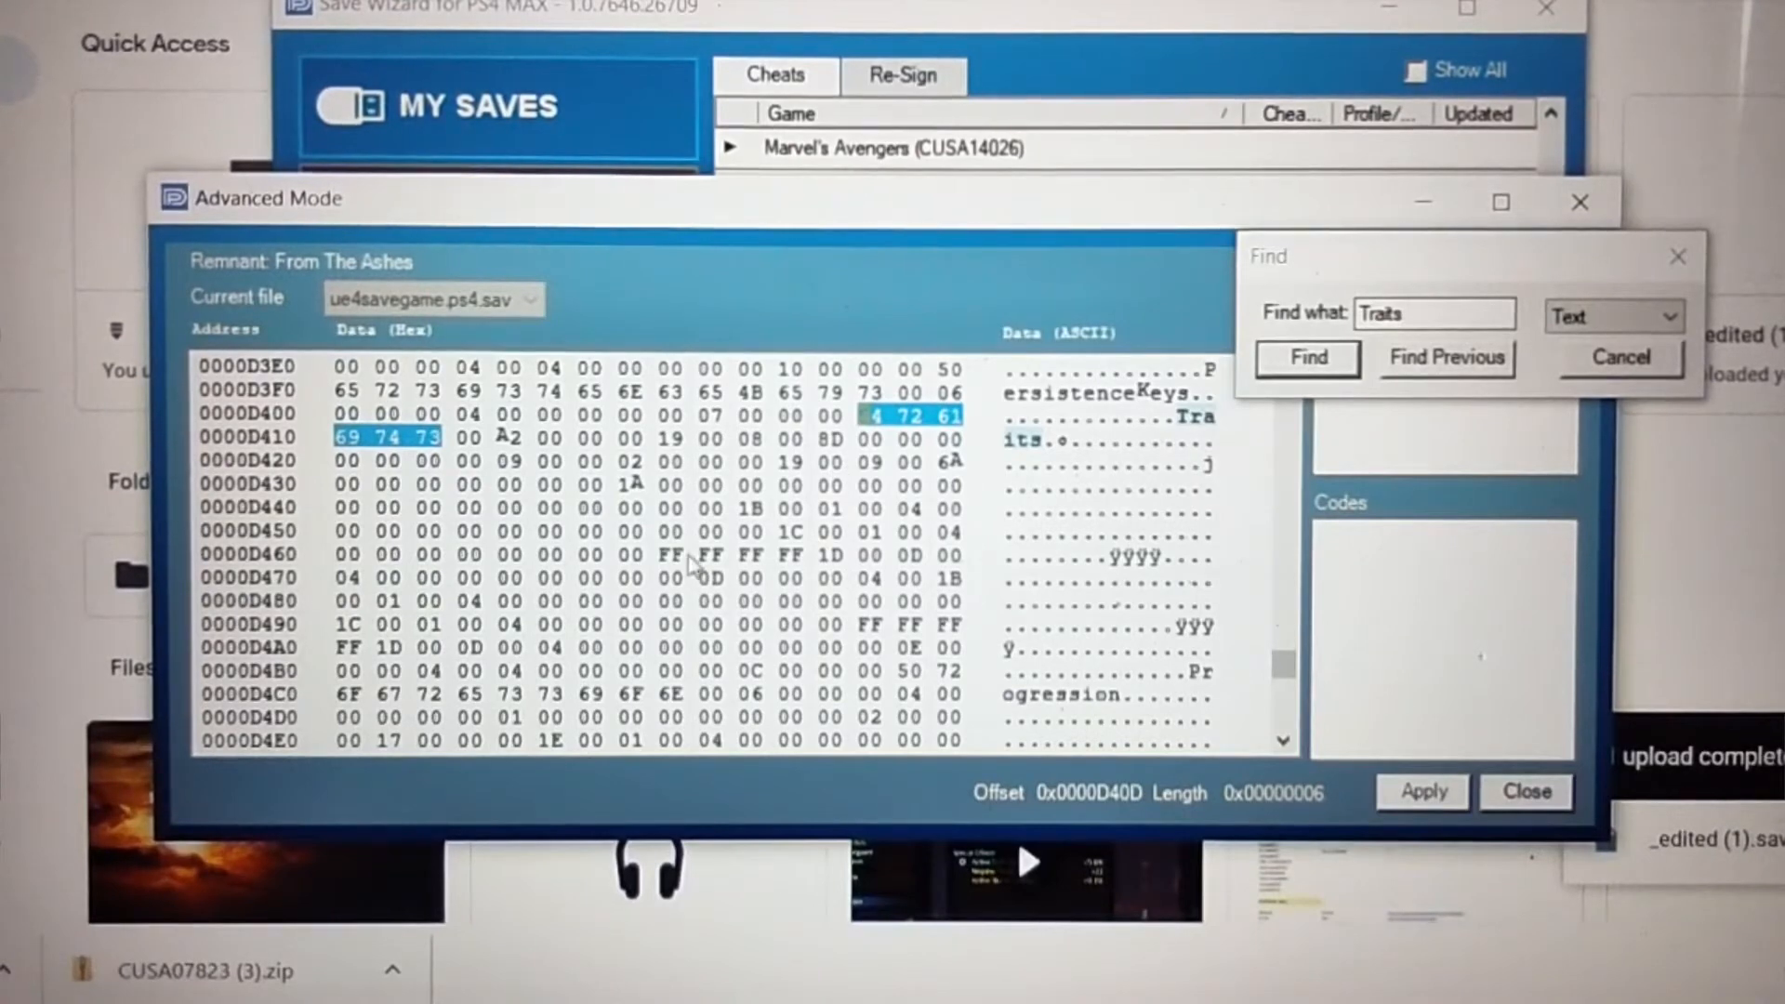
pyautogui.click(729, 556)
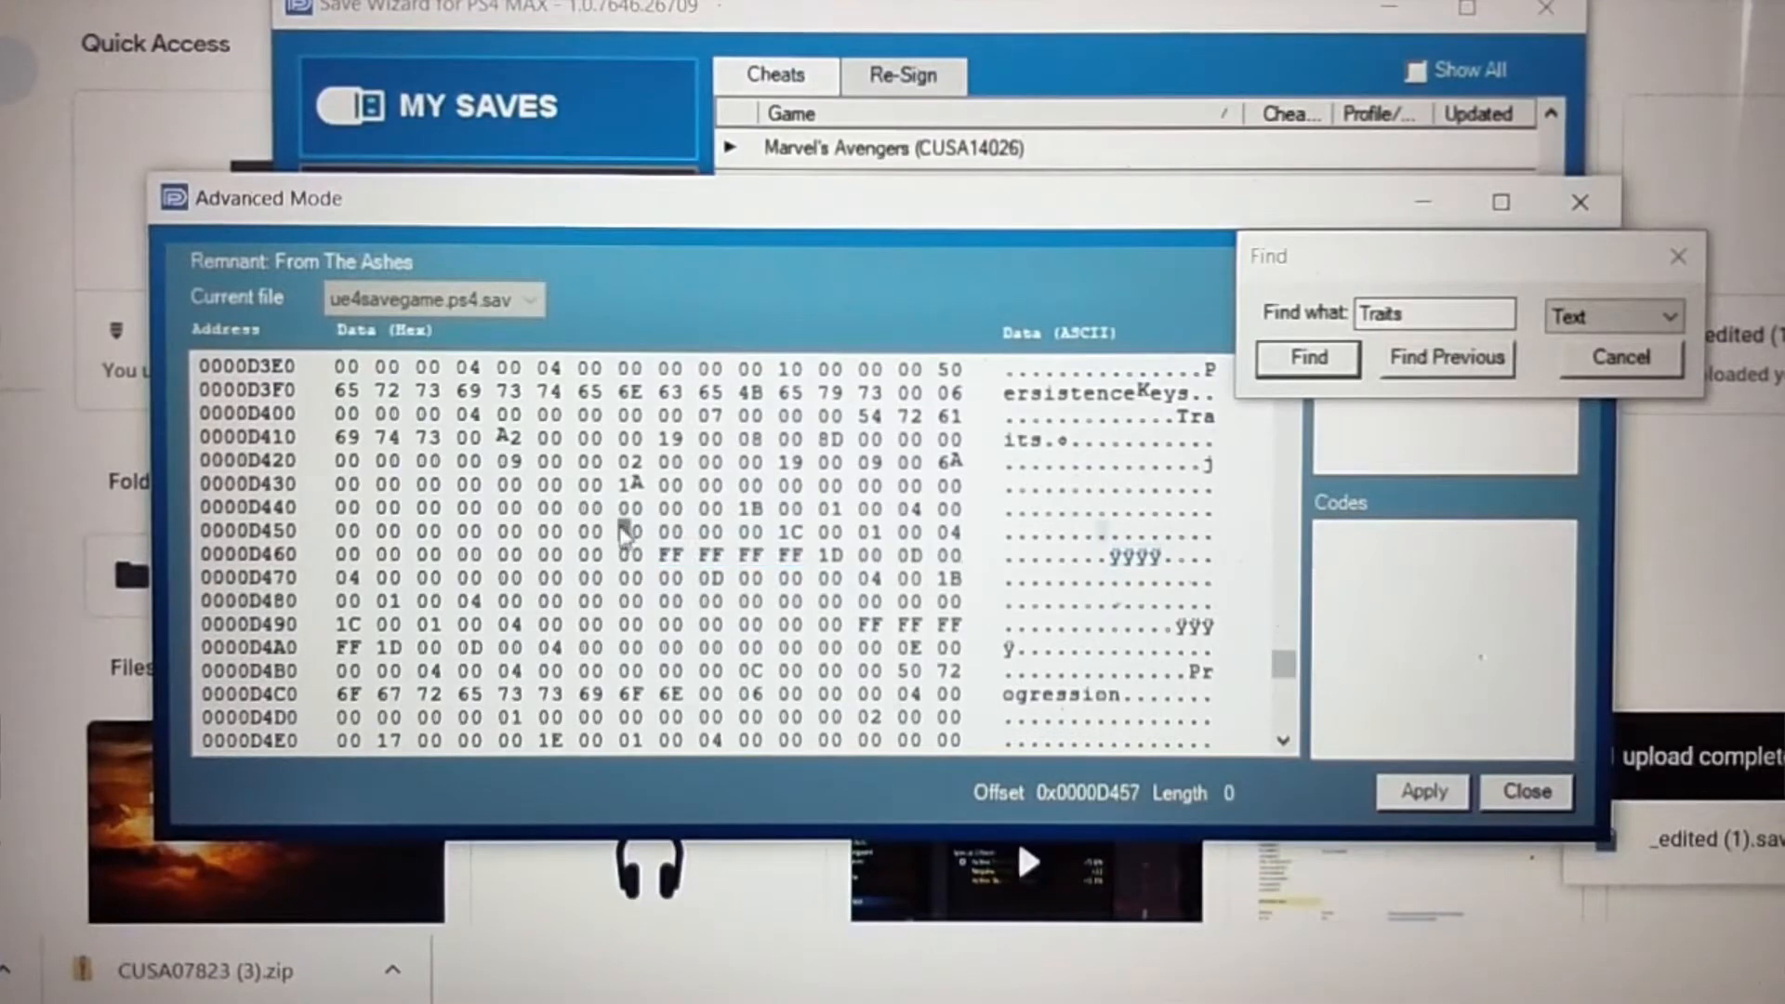
# - Overwrite the two trait level bytes at 0xD457 and 0xD48B from 00 to 96
pyautogui.click(630, 532)
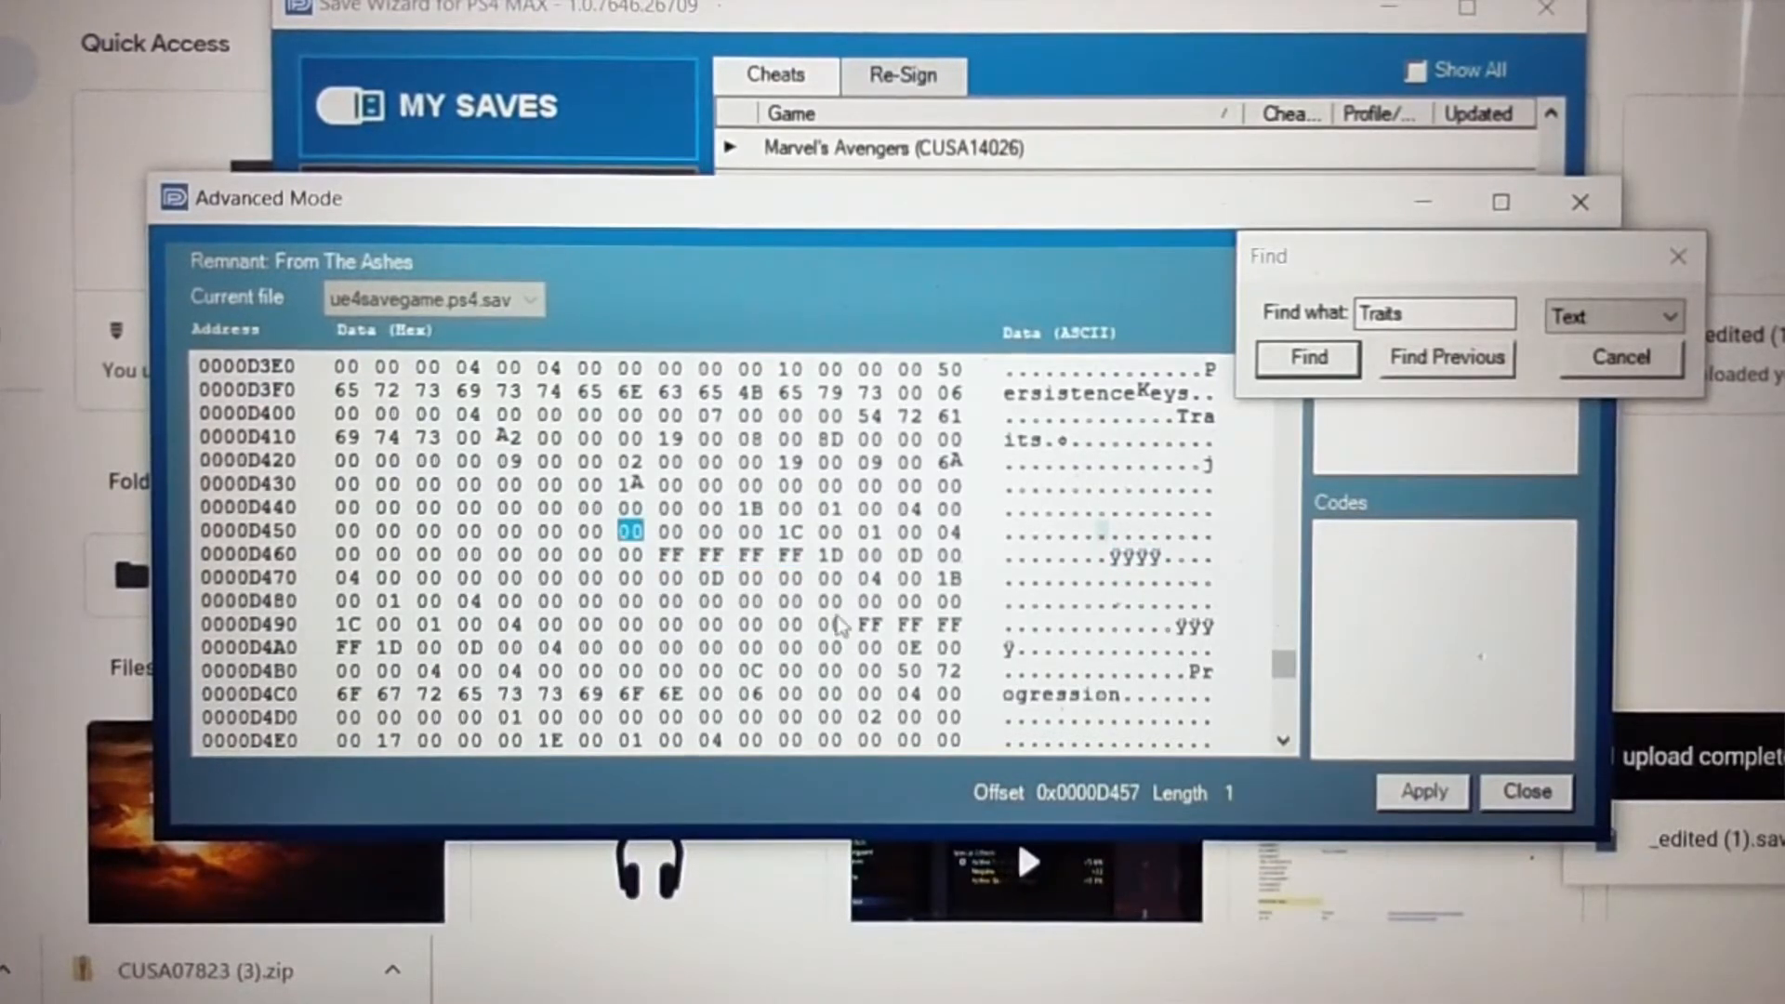
pyautogui.moveTo(825, 610)
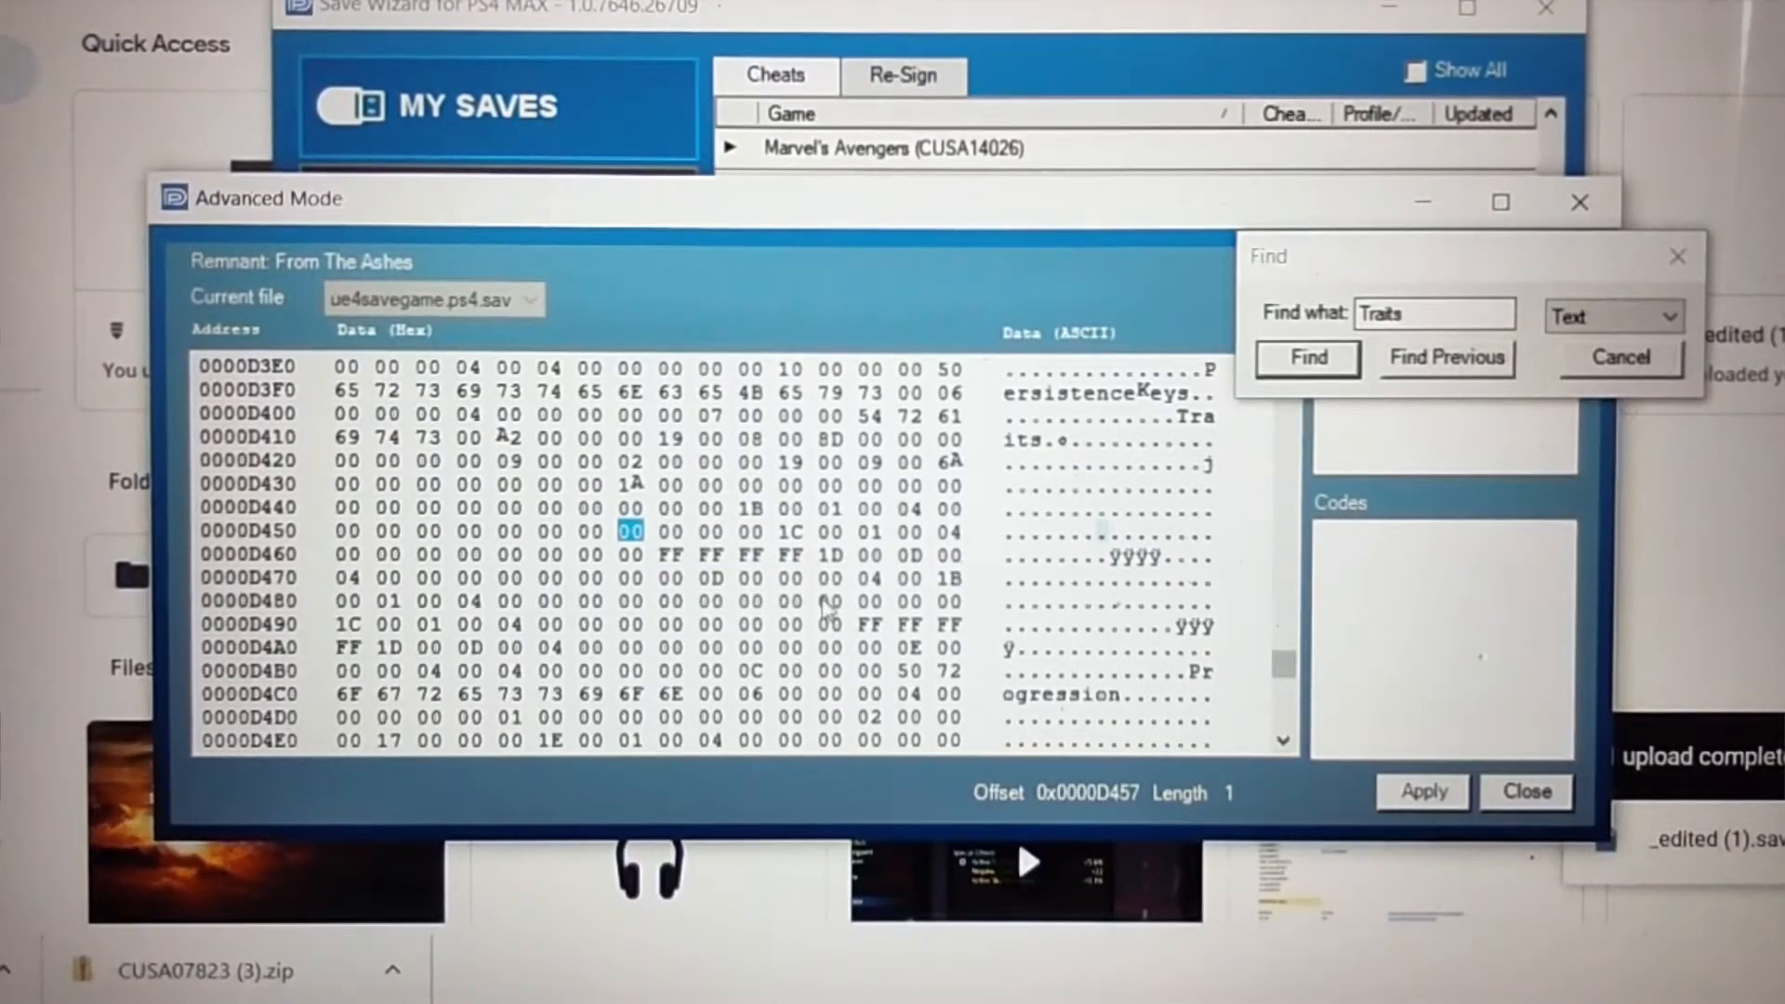
pyautogui.click(829, 600)
pyautogui.write('96')
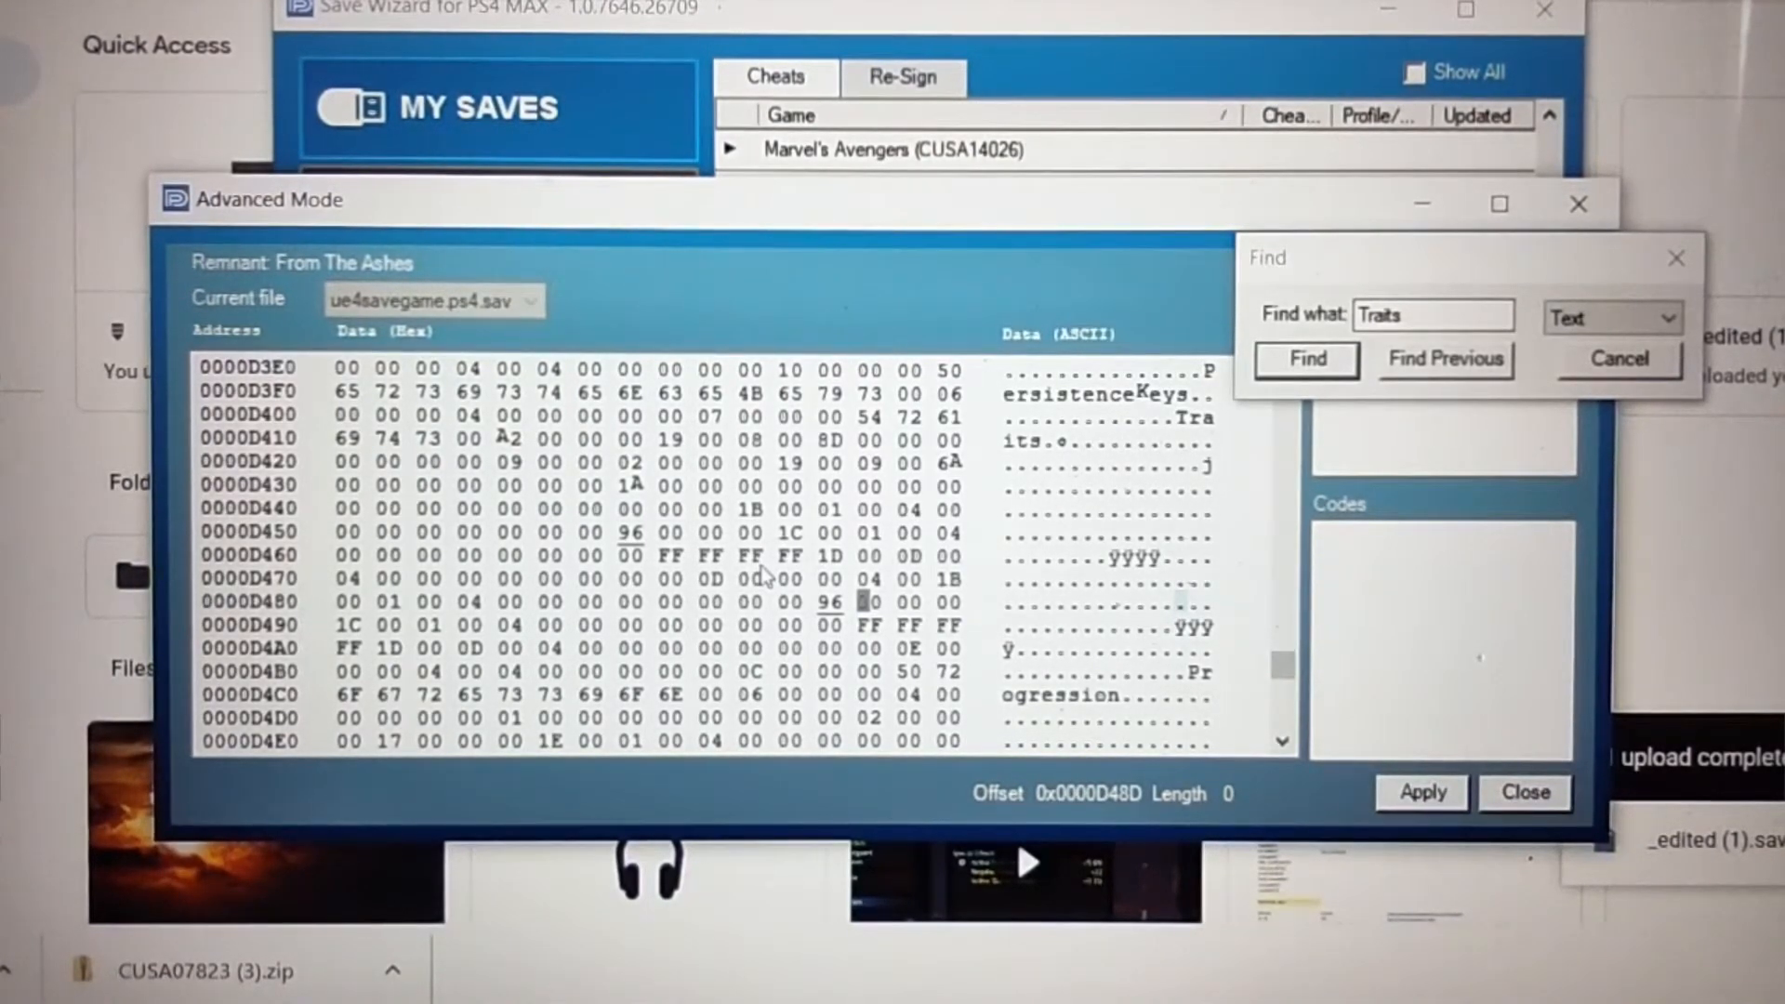
pyautogui.moveTo(889, 483)
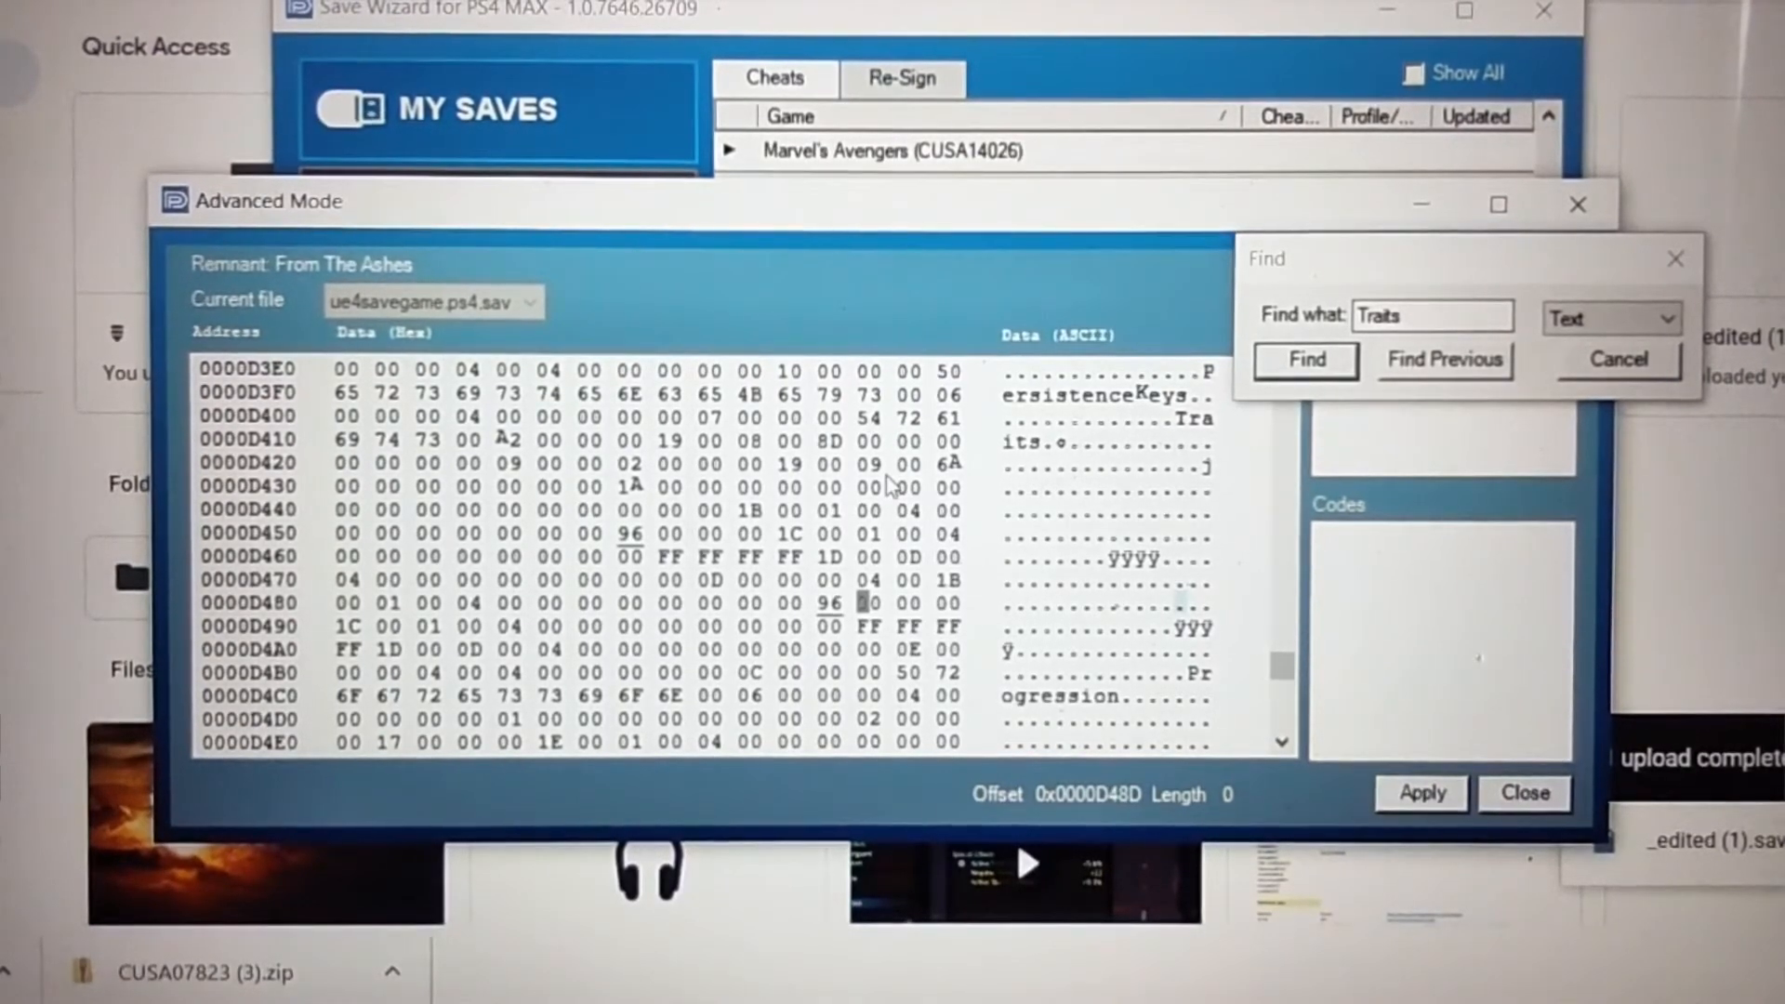
pyautogui.moveTo(1019, 489)
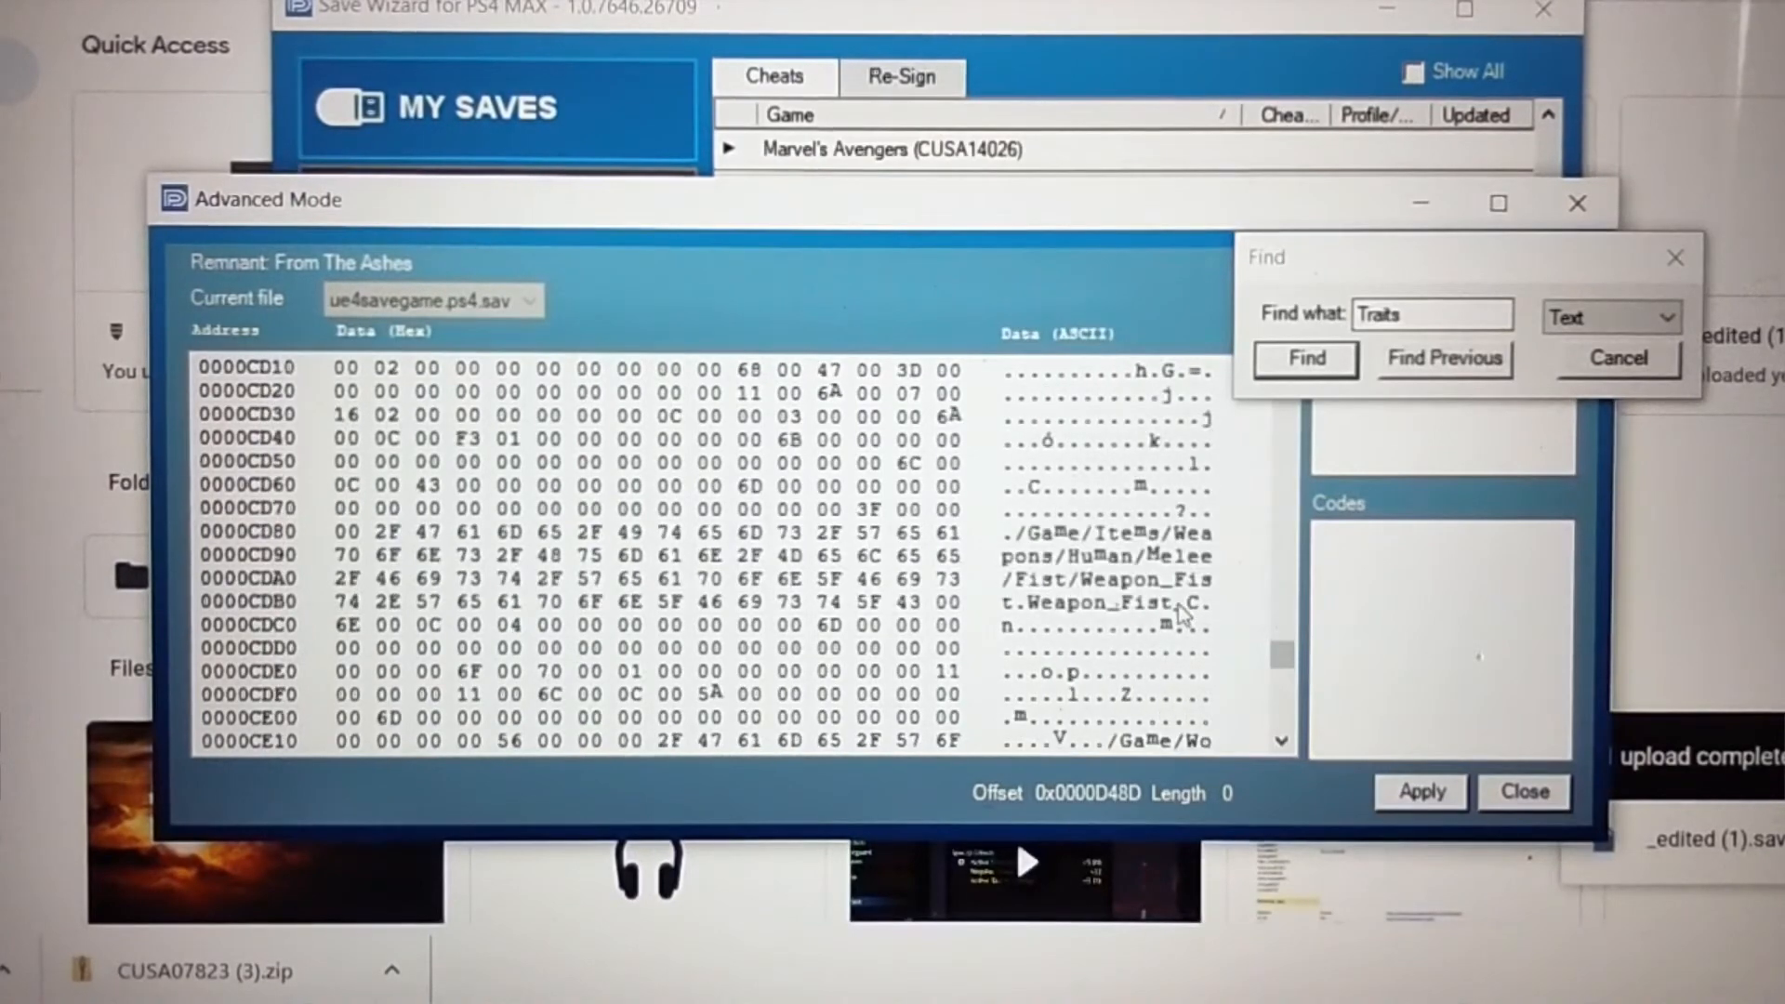
pyautogui.scroll(-3)
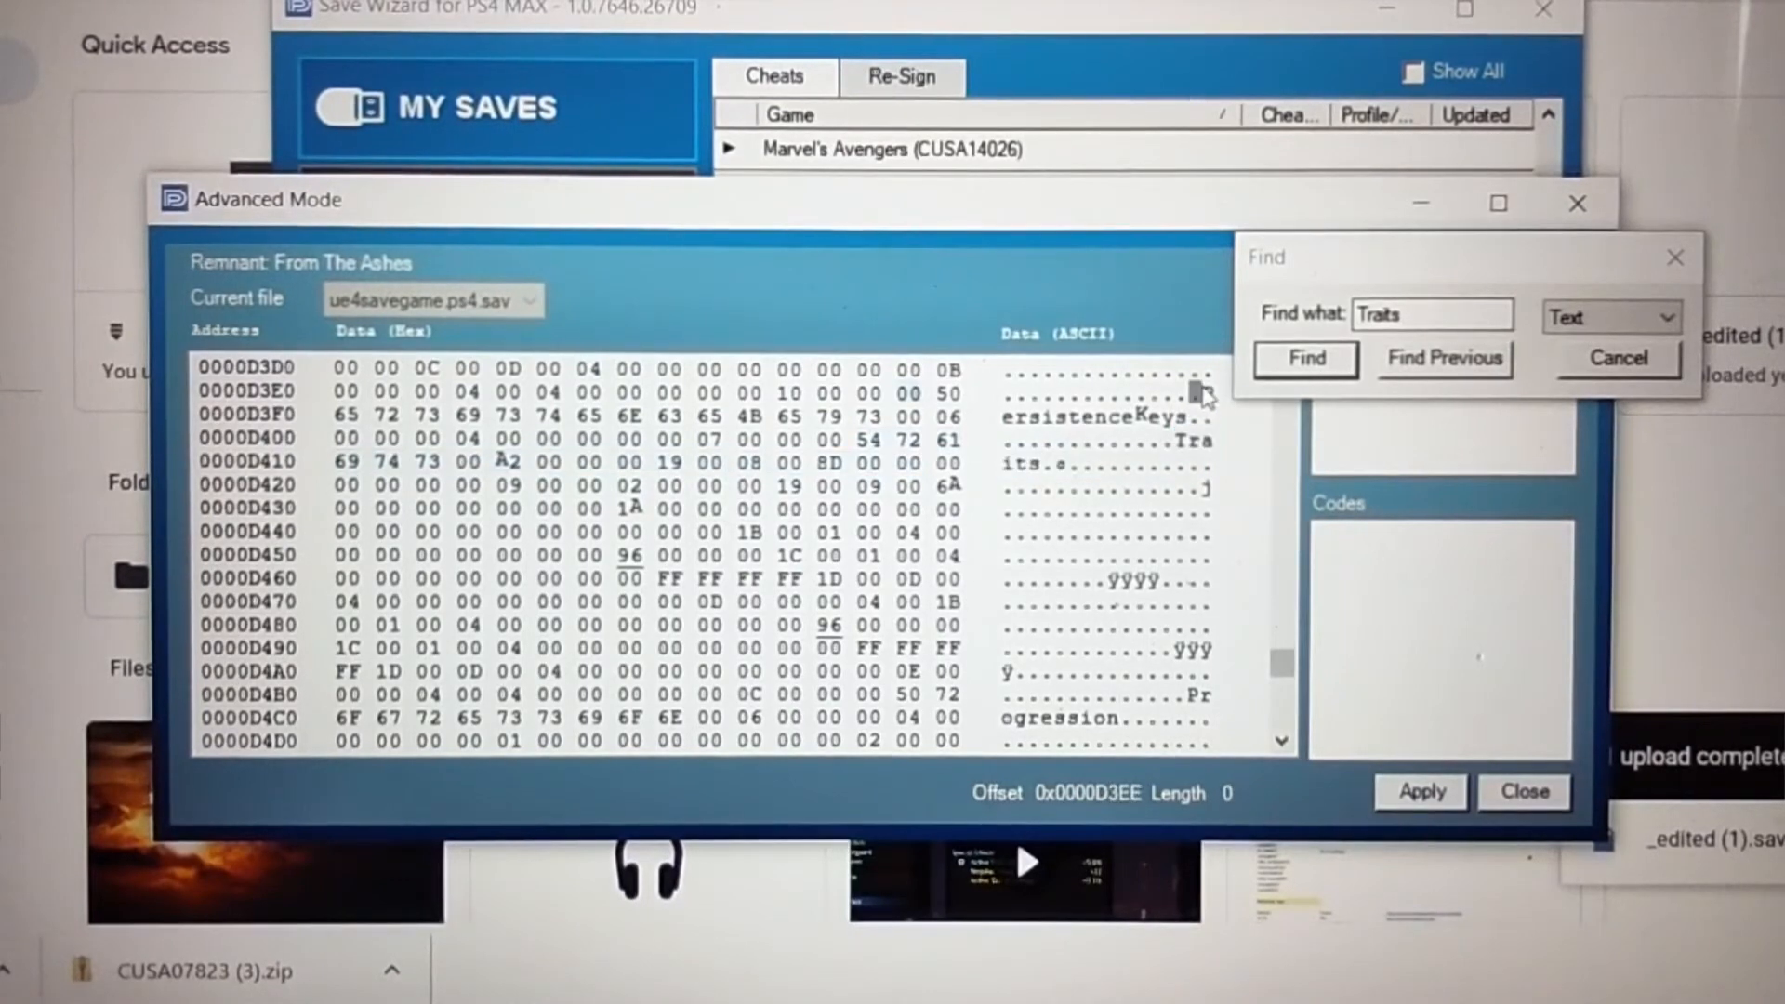
# - Apply the hex edits to the Remnant save and accept the edited-save warning
pyautogui.click(1305, 357)
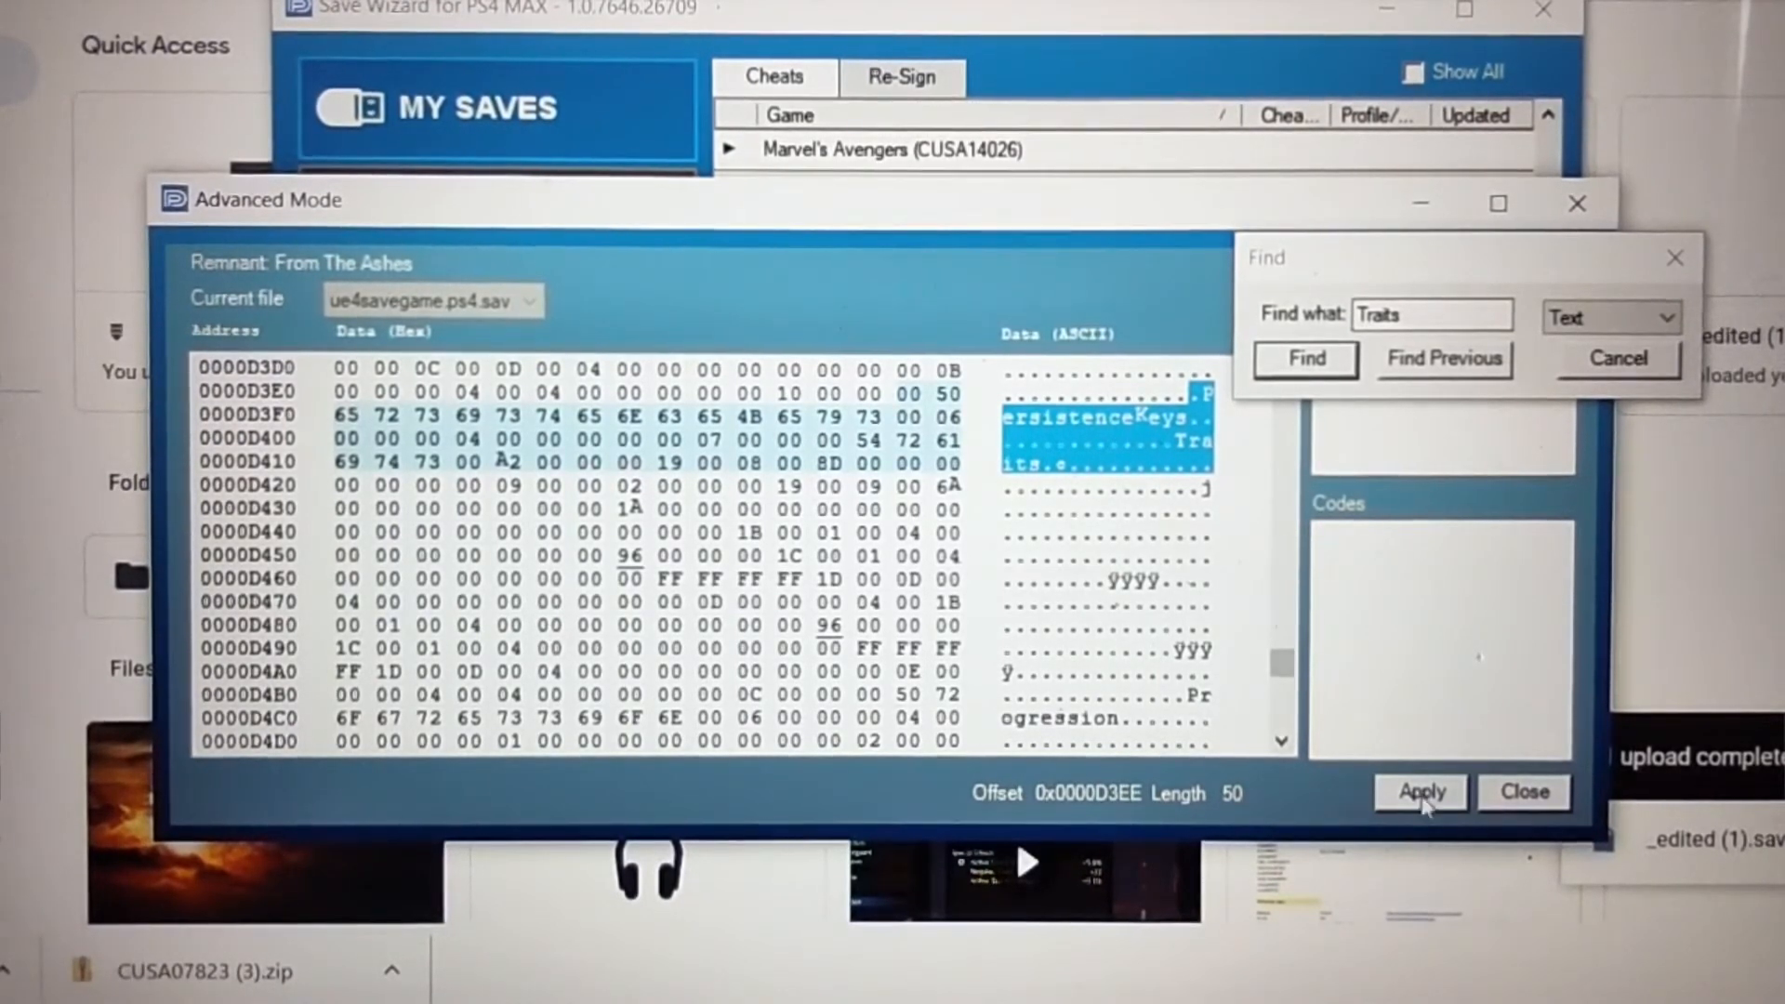
pyautogui.click(1421, 792)
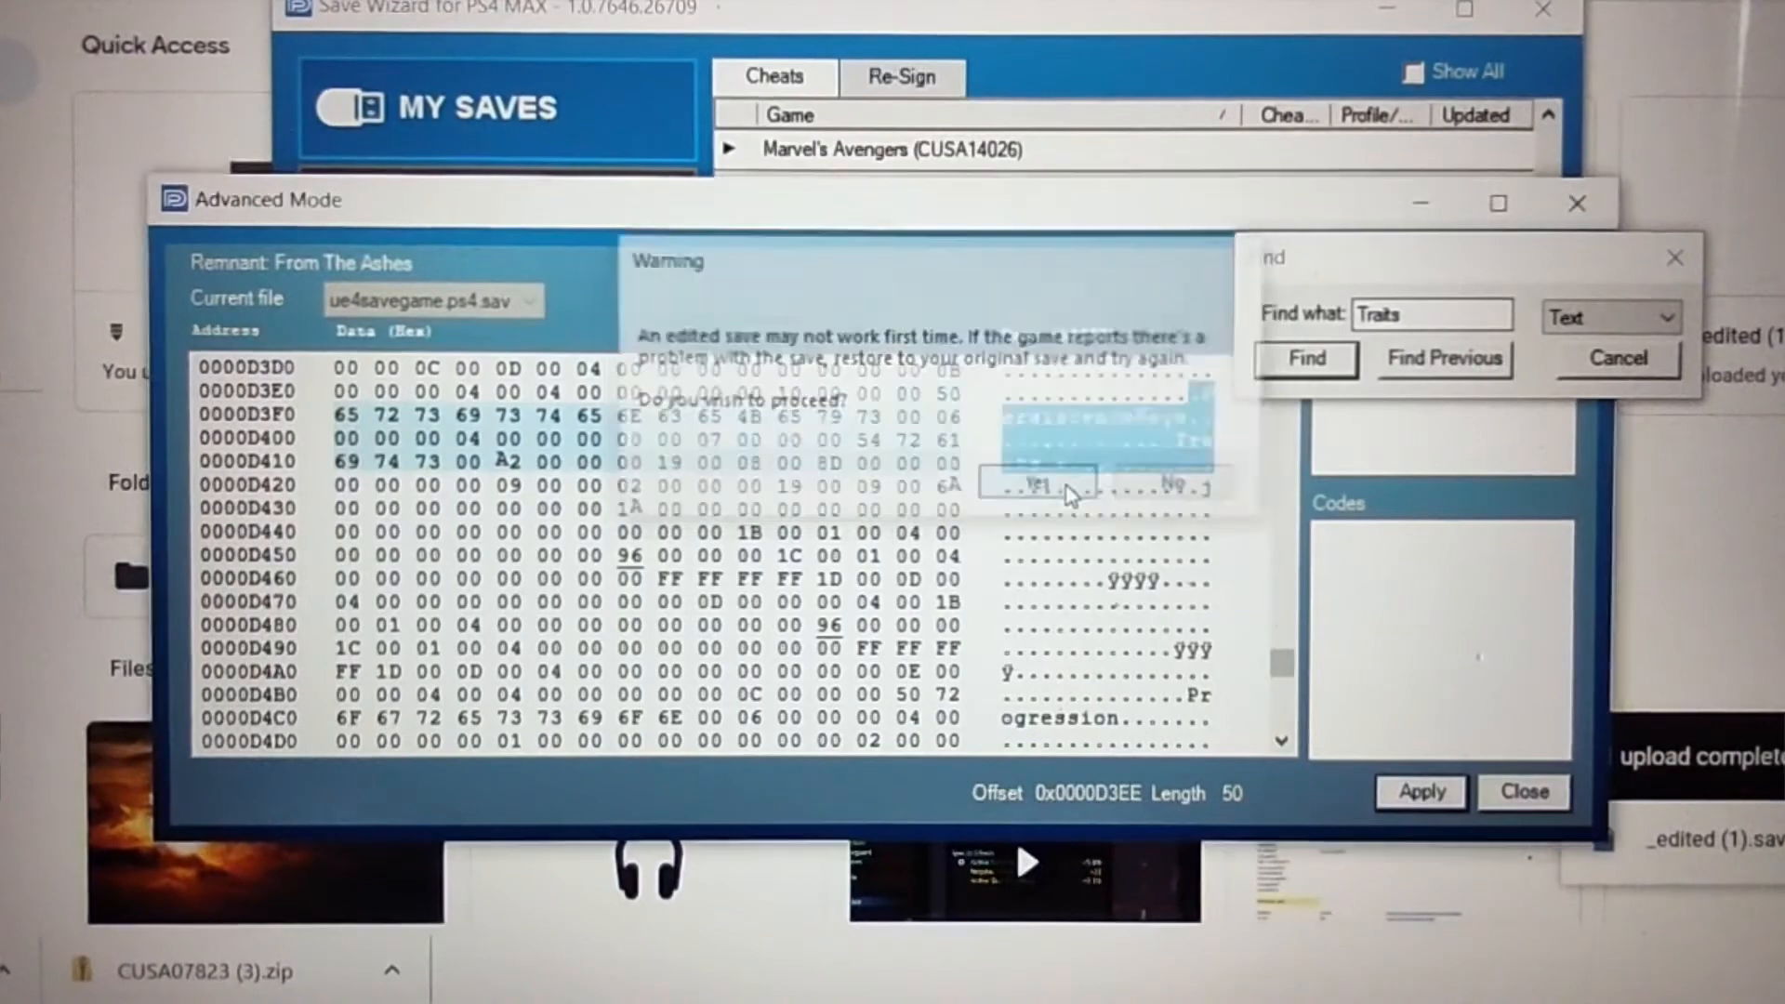
pyautogui.click(1036, 483)
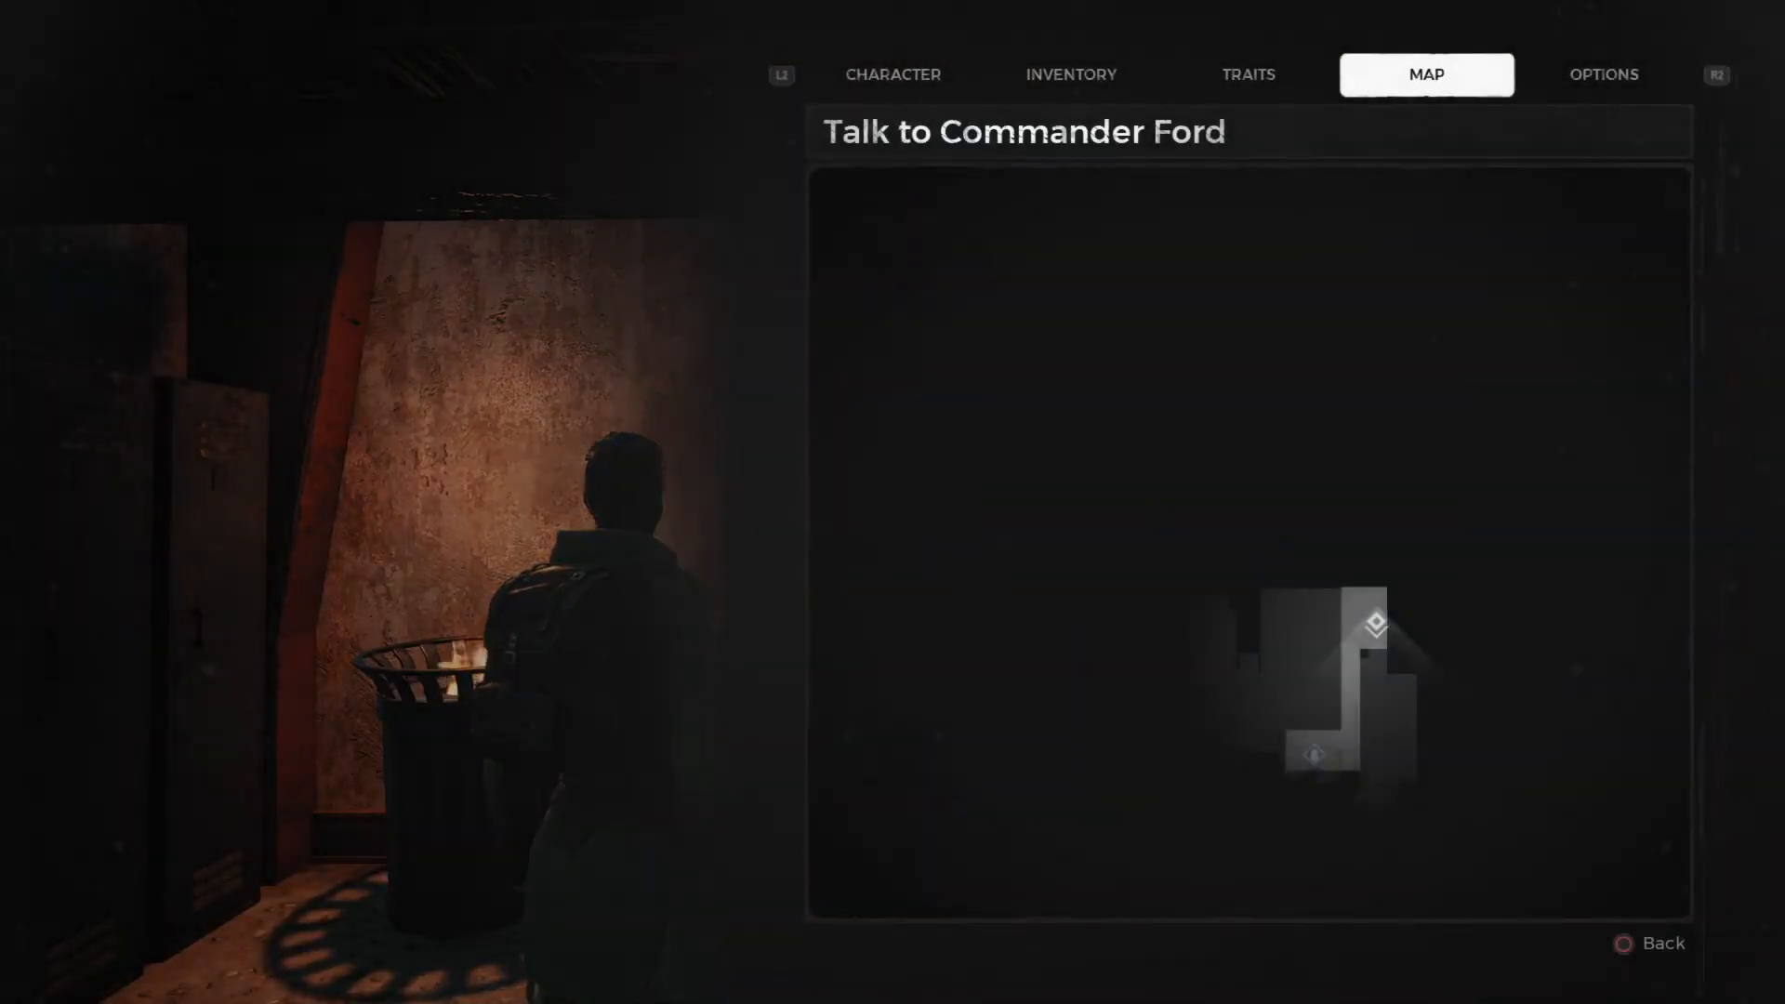
# - Check the Traits page shows Vigor and Endurance at 150 with Trait Rank 300
pyautogui.click(1248, 74)
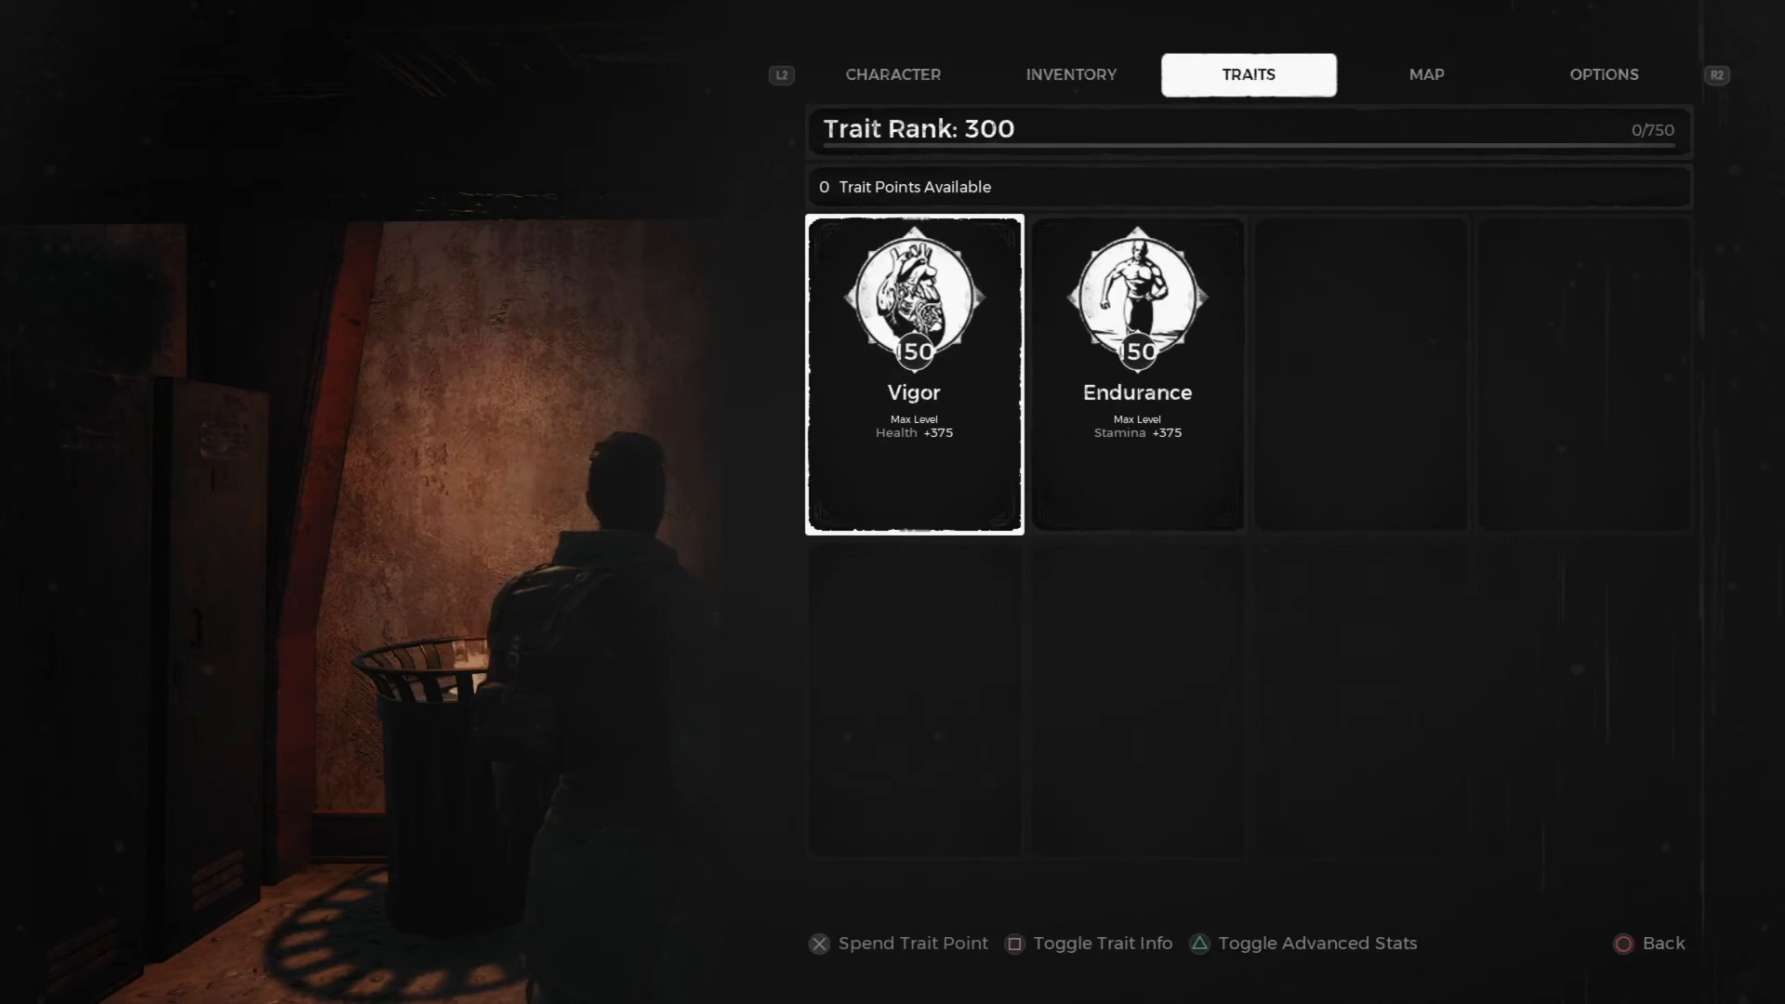